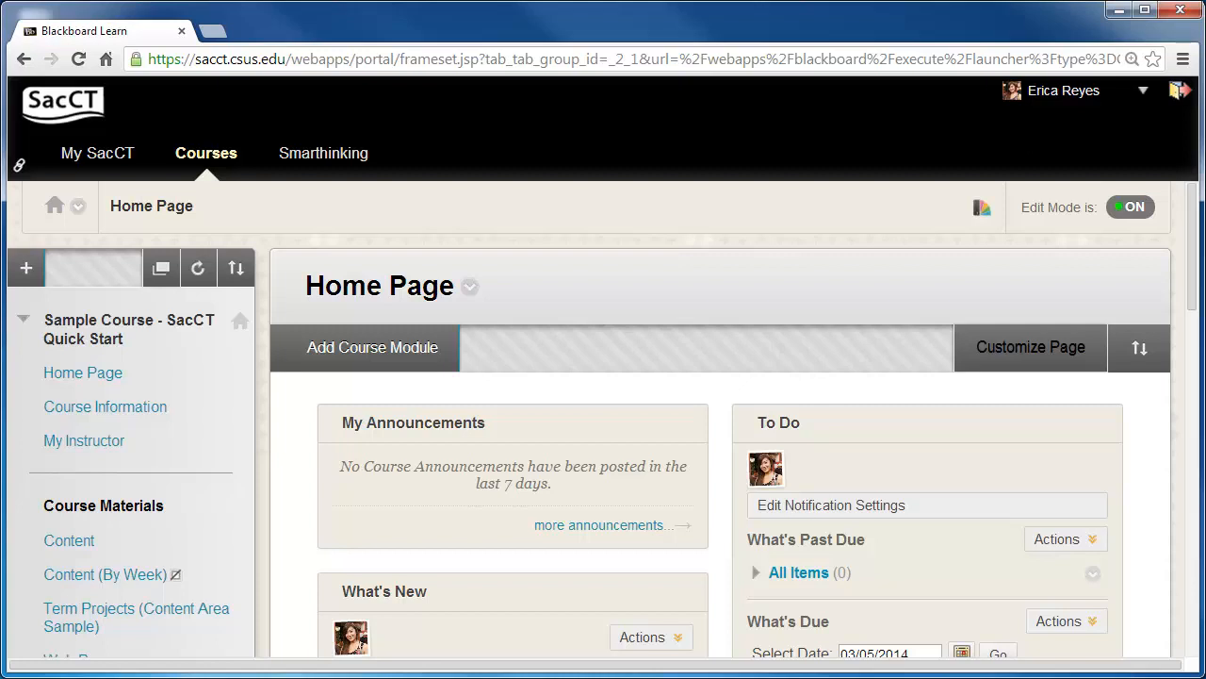
mouse_move(1191, 314)
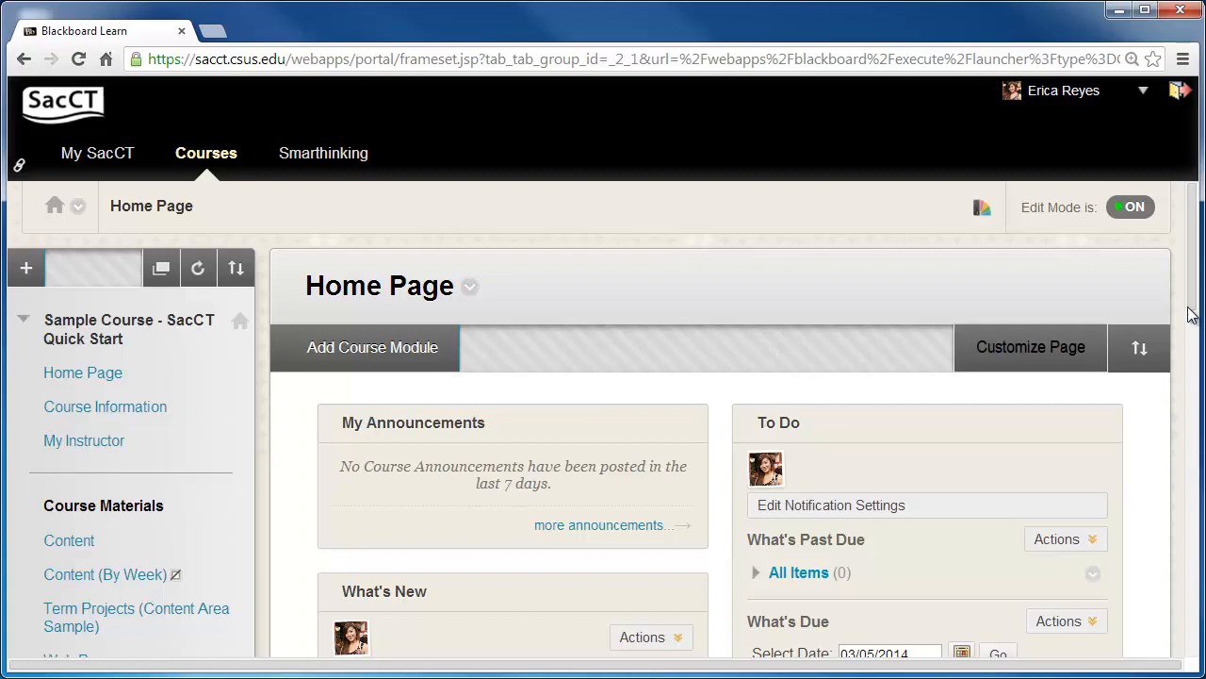
Step: Expand Users and Groups in the Control Panel and go to the course Groups page
scroll("down", 3)
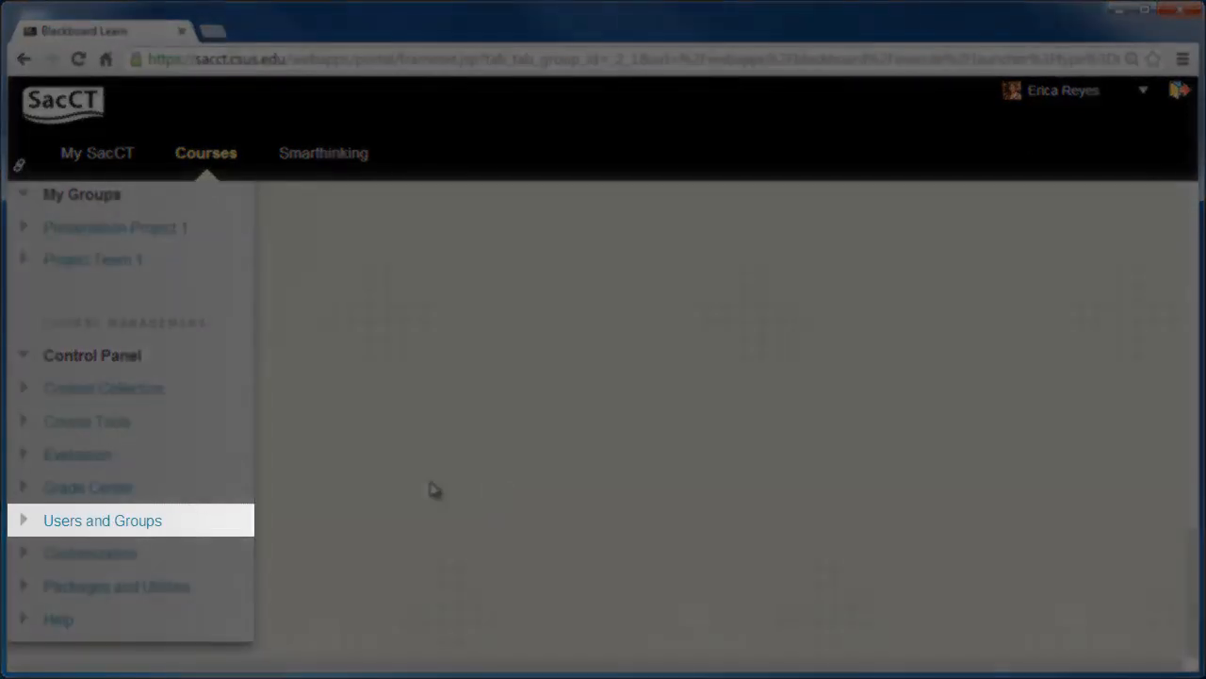
left_click(102, 520)
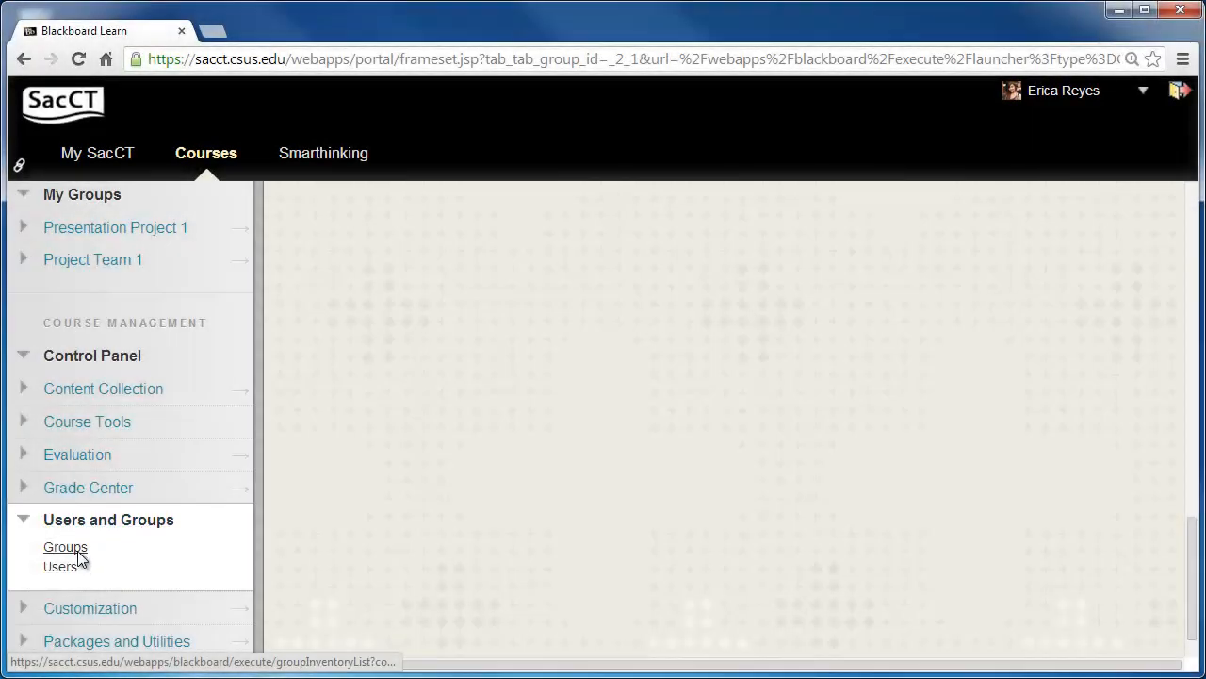
left_click(64, 547)
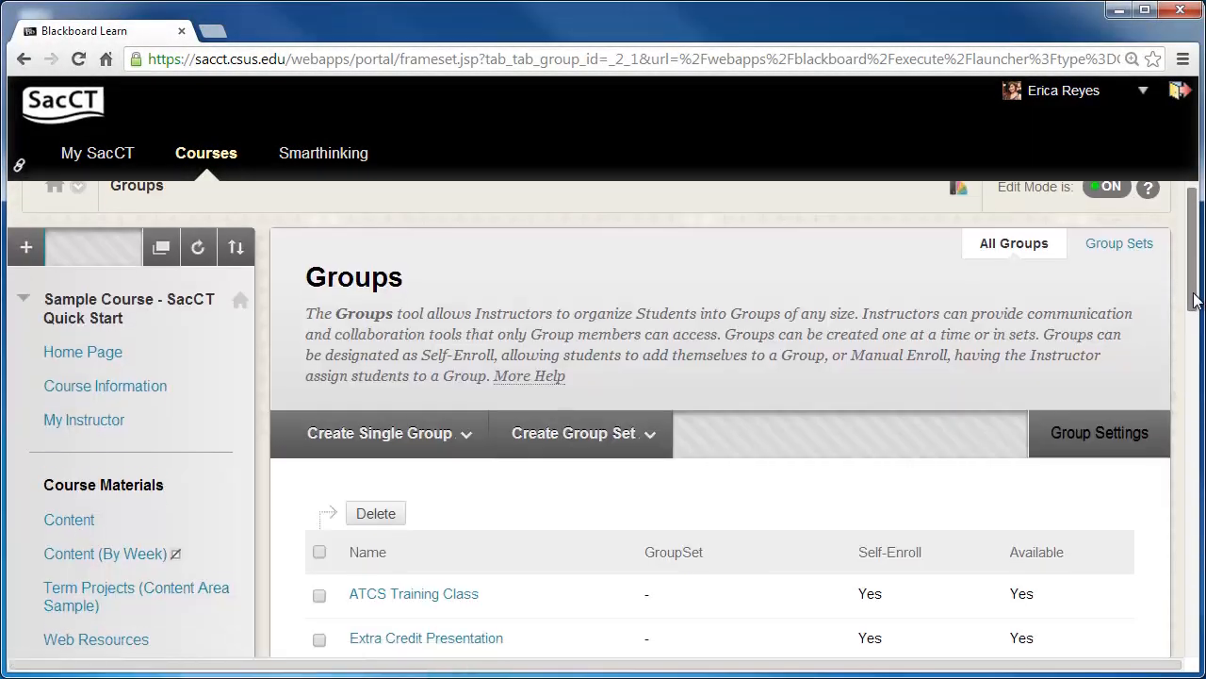
scroll("down", 3)
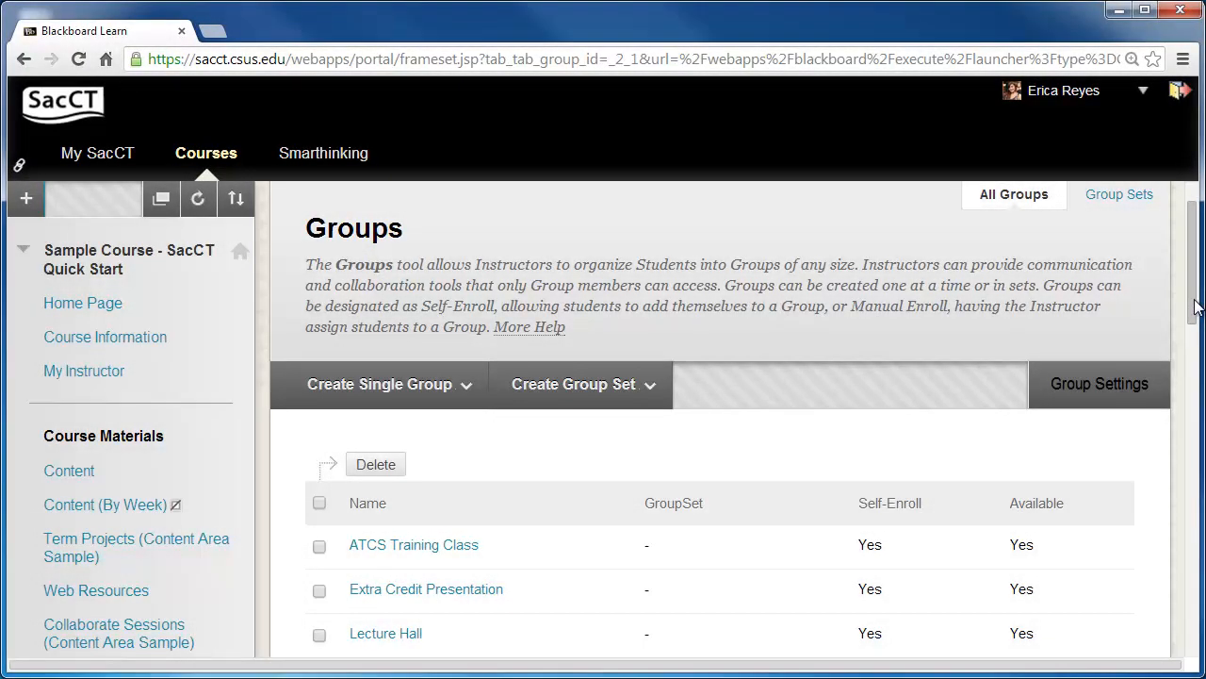
Step: Start a new Self-Enroll group set from the Create Group Set menu
left_click(573, 385)
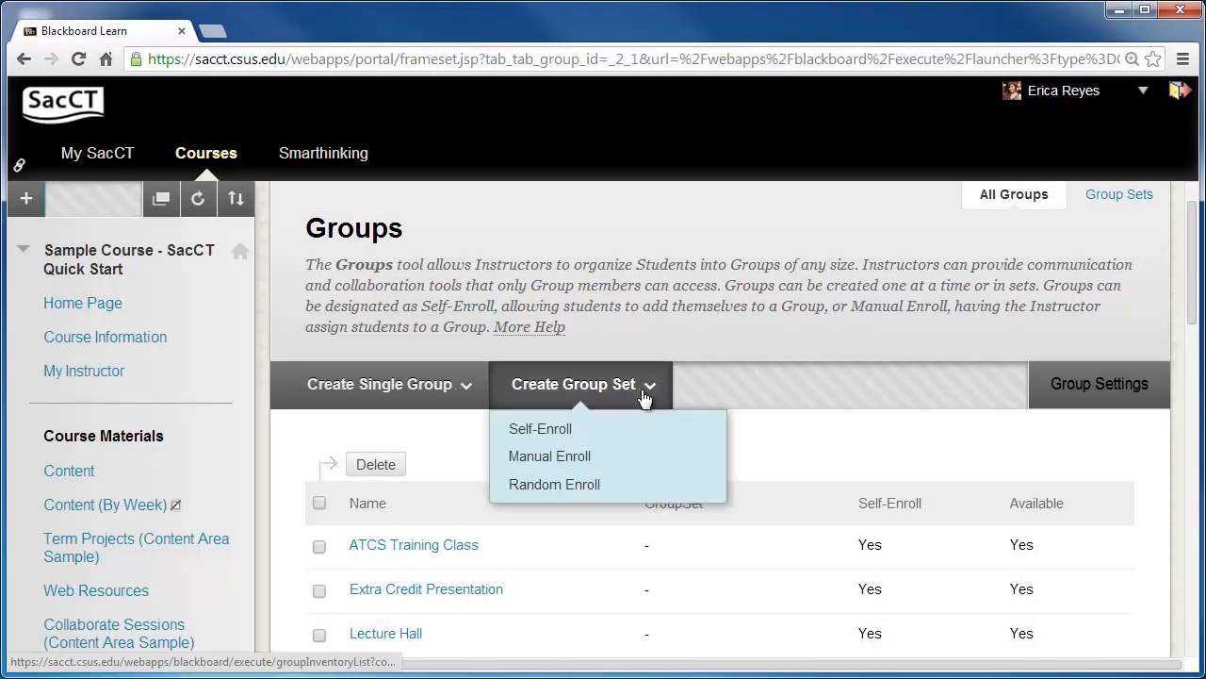
left_click(539, 428)
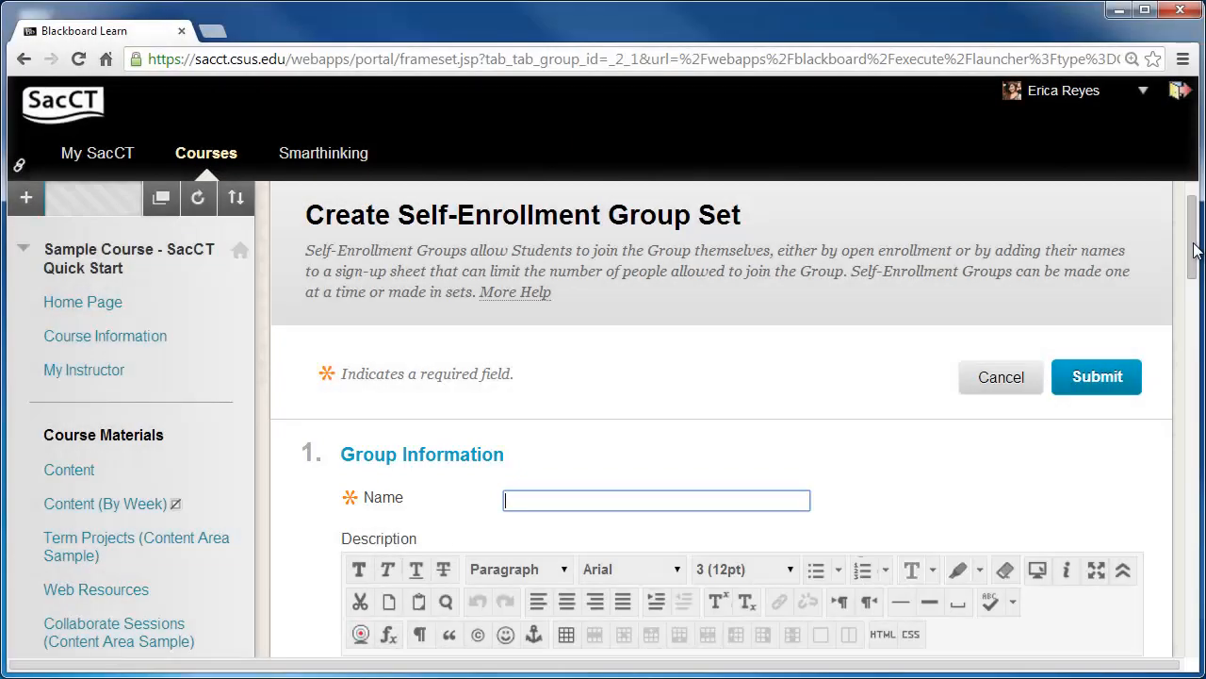
Step: Name the group set 'Presentation Dates' with the description 'Use this area to sign up for your presentation dates during finals week.'
type("Presentation Dates")
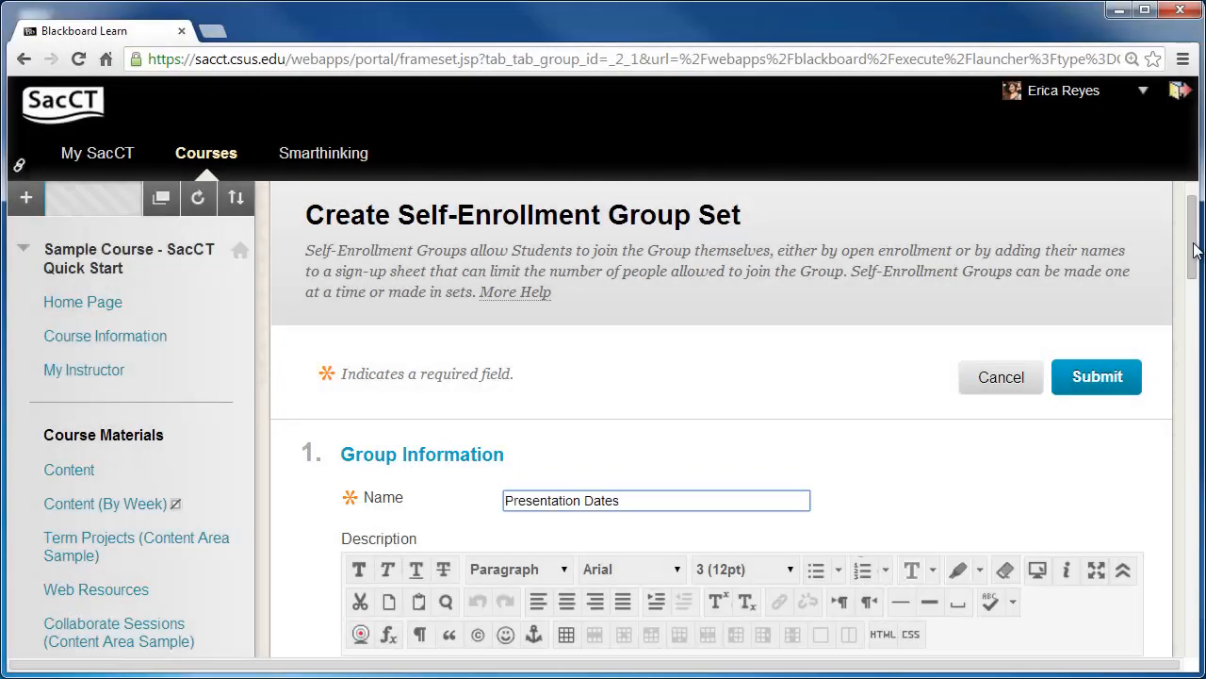
scroll("down", 3)
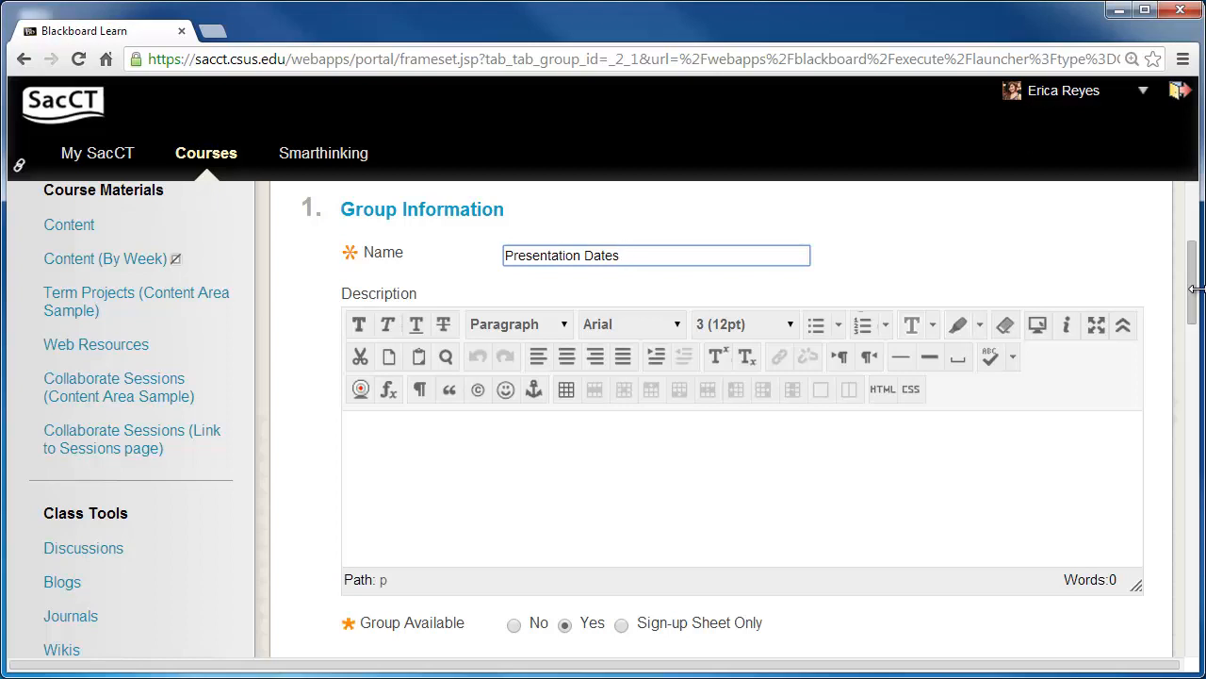
left_click(620, 254)
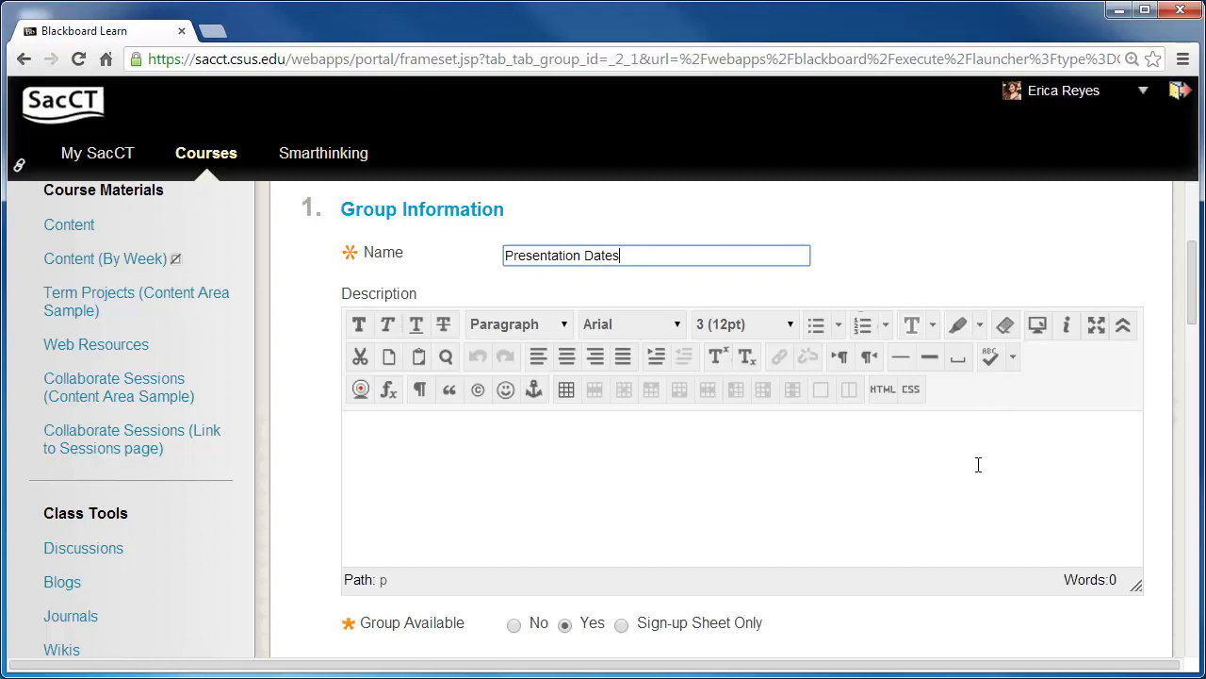
type("Use this area to sign up for your presentation dates during finals week.")
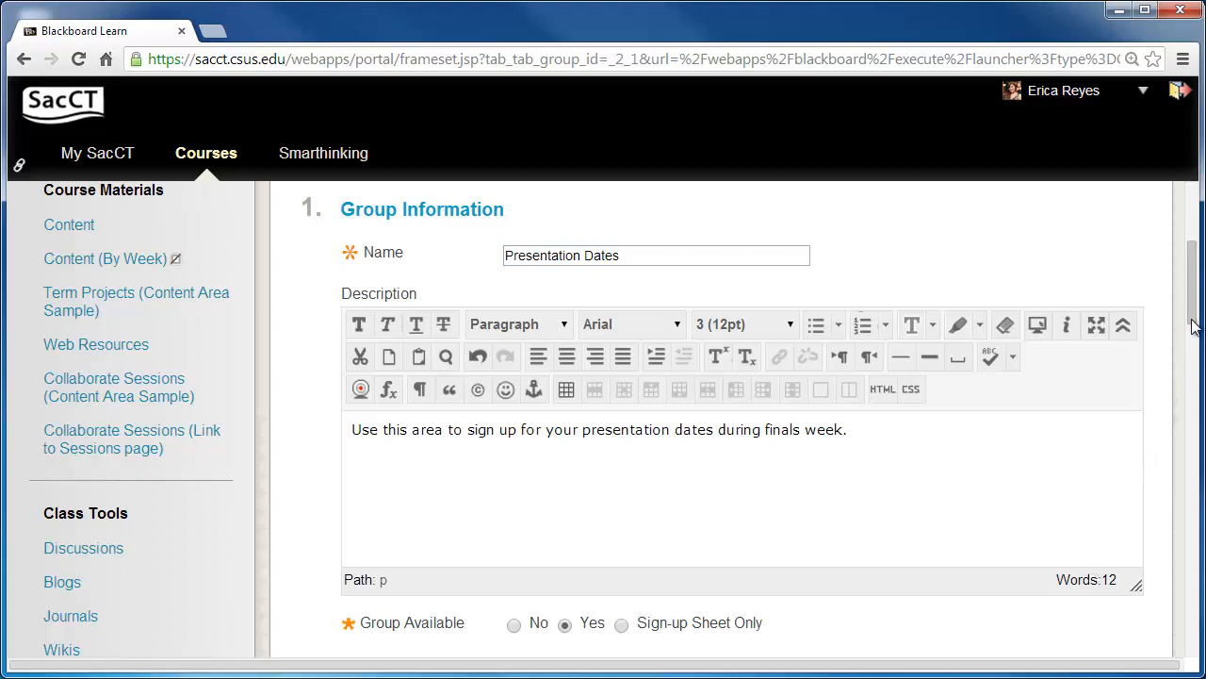
scroll("down", 3)
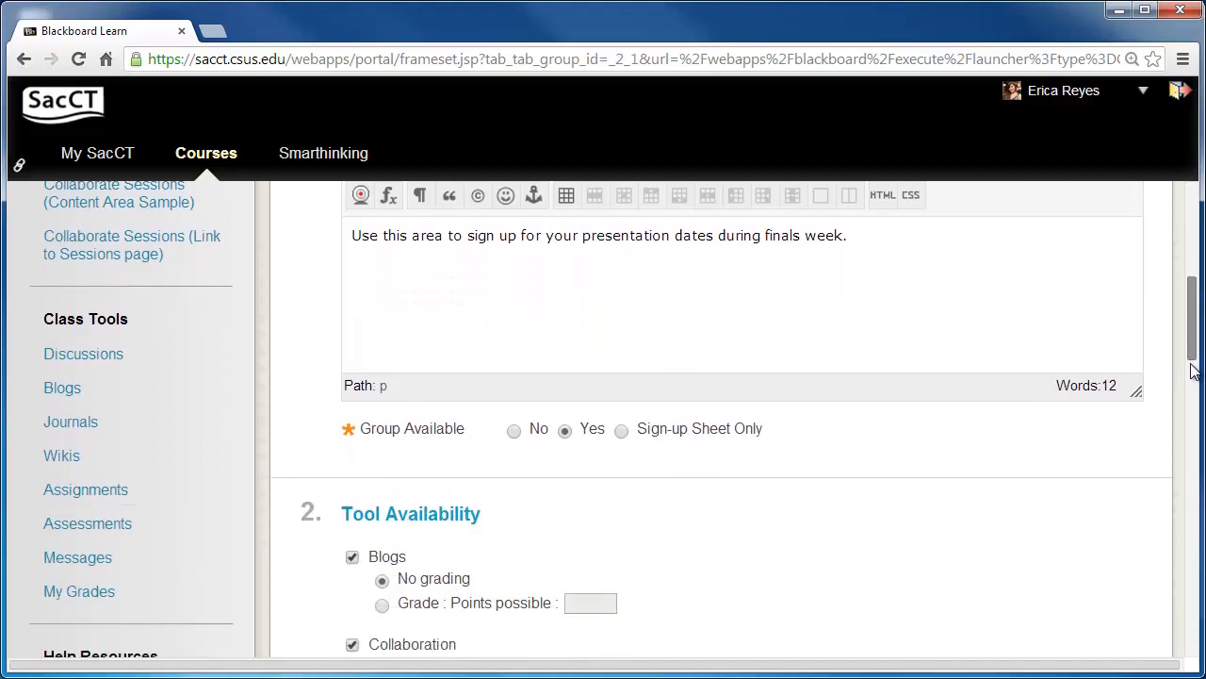
scroll("down", 3)
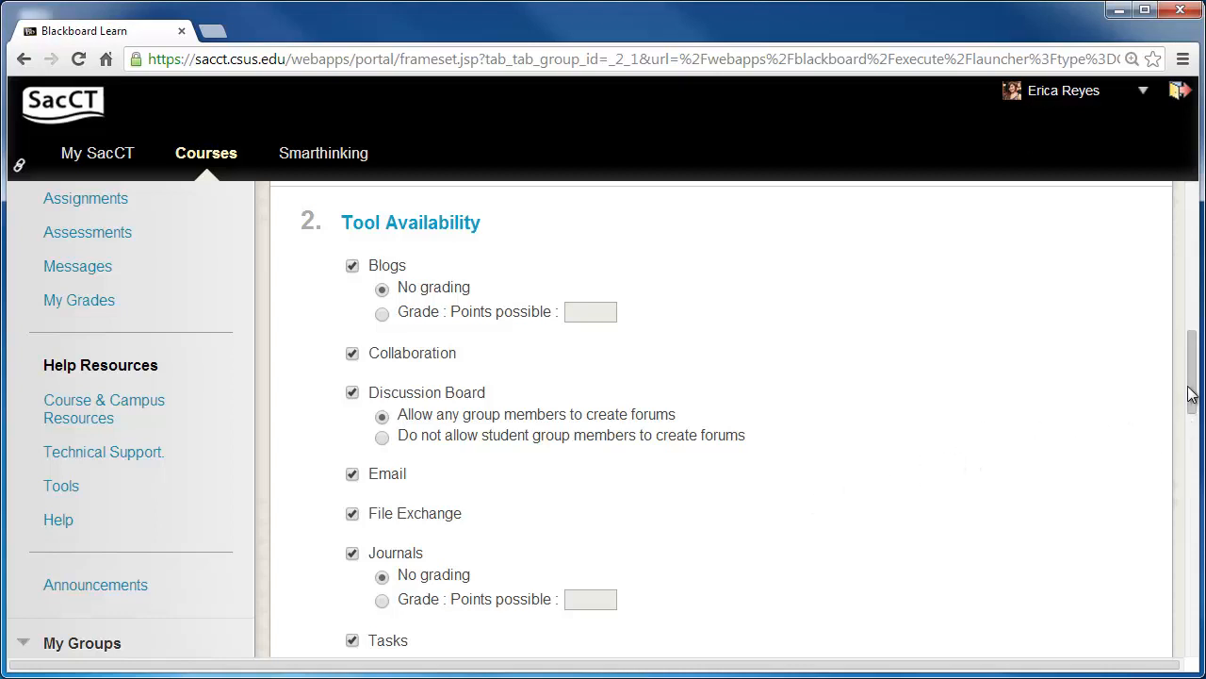
scroll("down", 3)
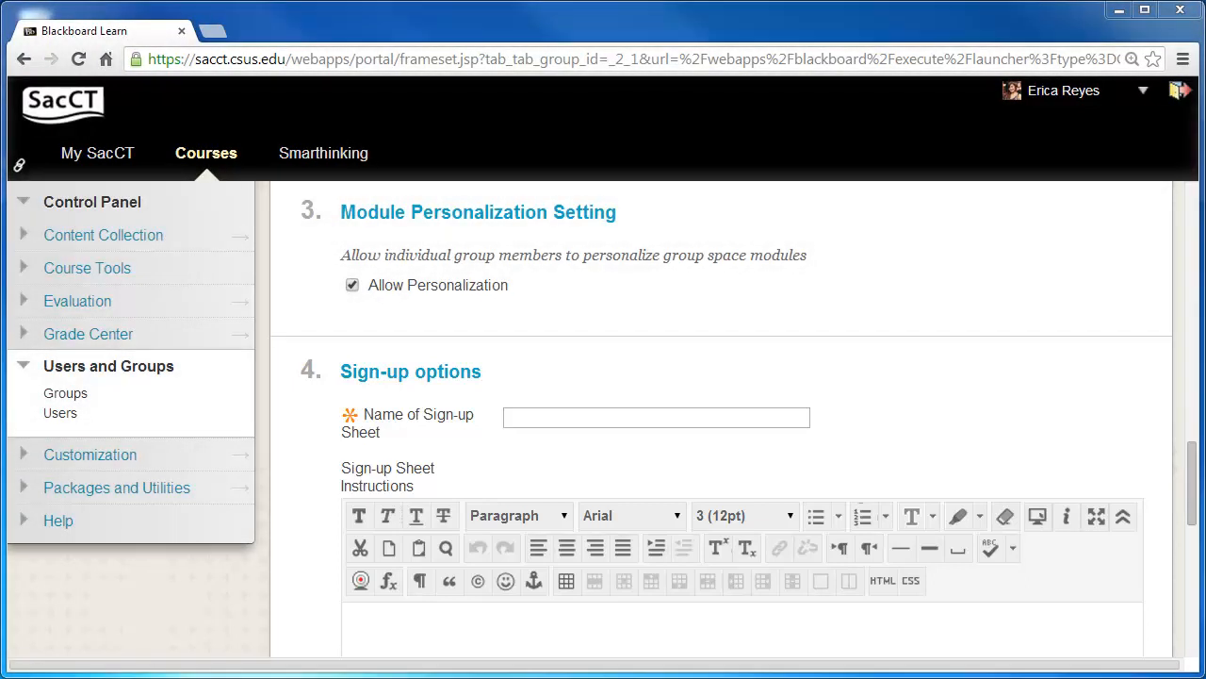
Step: Name the sign-up sheet 'Presentation Dates Sign-Up Sheet' with instructions to pick one group by 3/15
type("Presentation Dates Sign-Up Sheet")
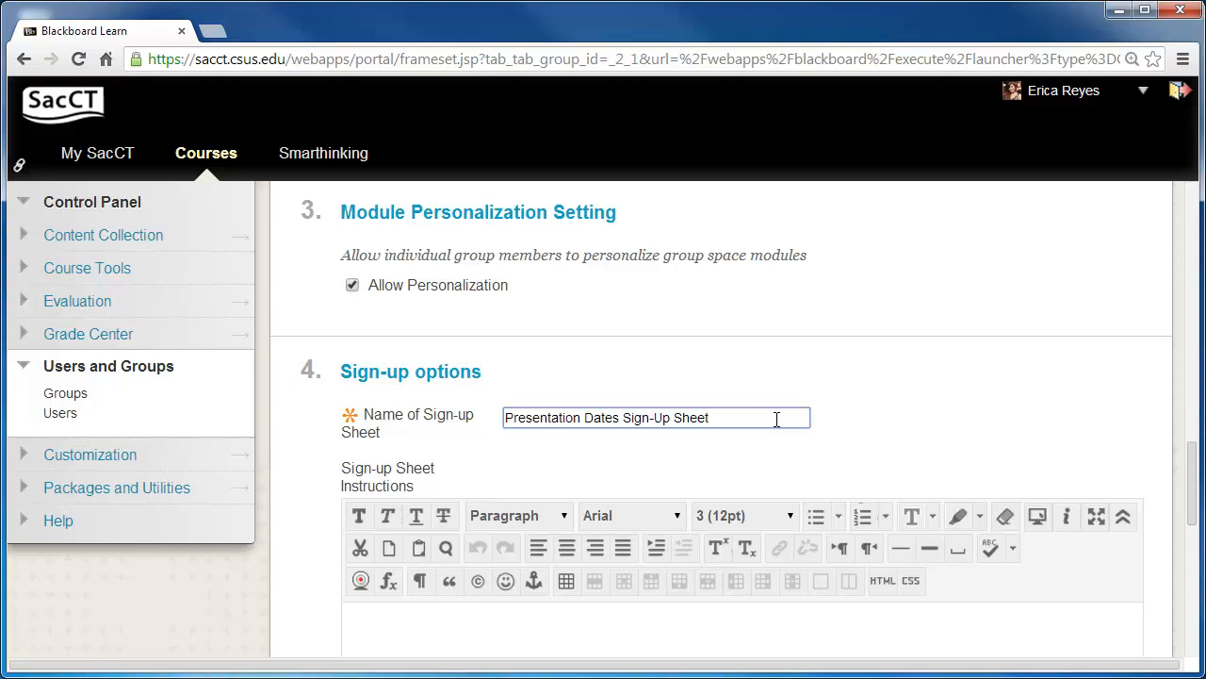
scroll("down", 3)
type("Please sign up for a date to present by 3/15.  Choose one group only.")
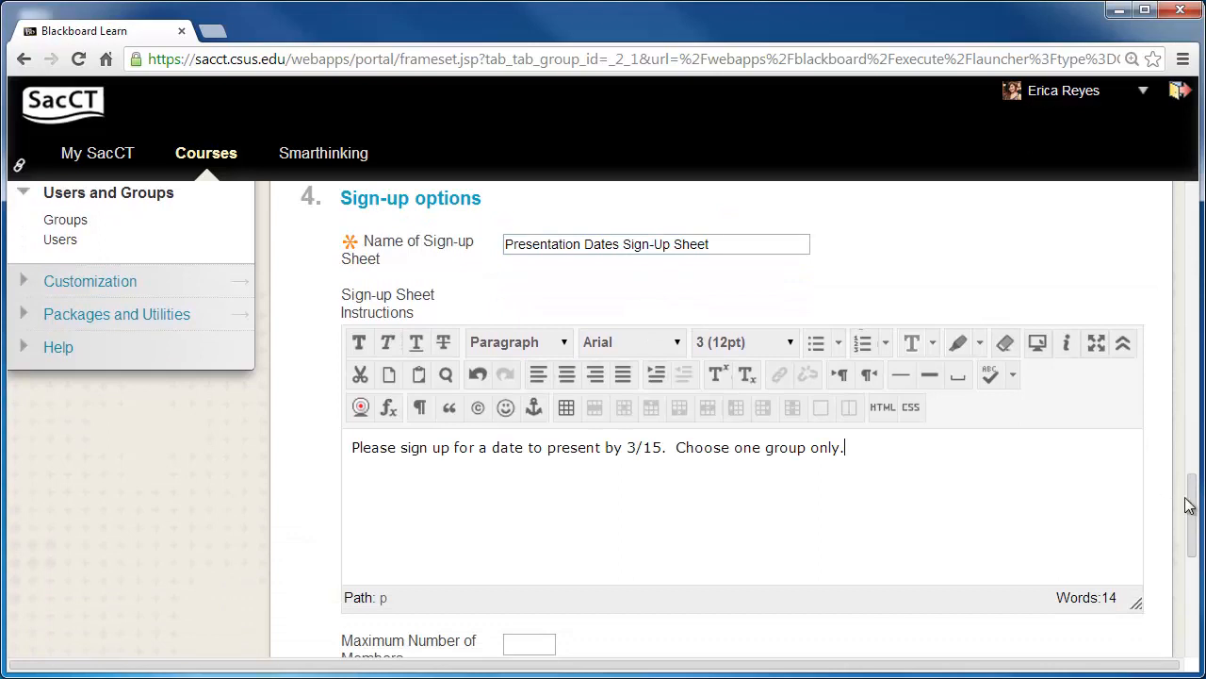
scroll("down", 3)
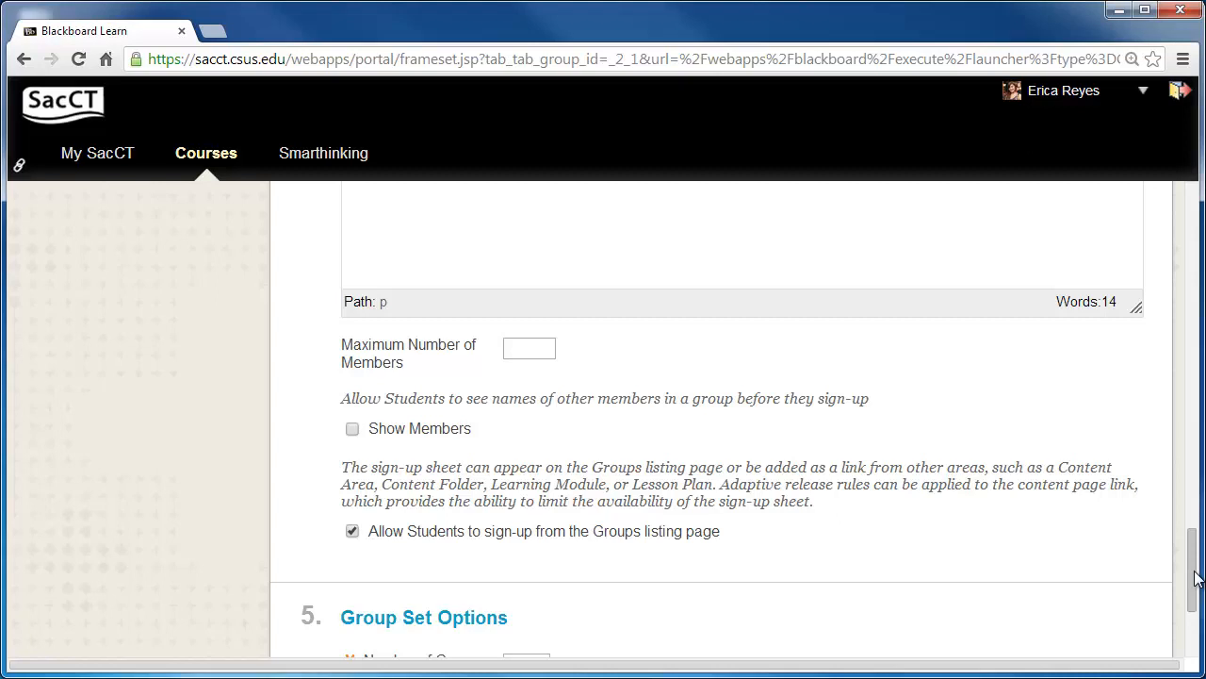
Step: Allow 4 members per group with members shown, create 3 groups, and submit the group set
left_click(528, 347)
type("4")
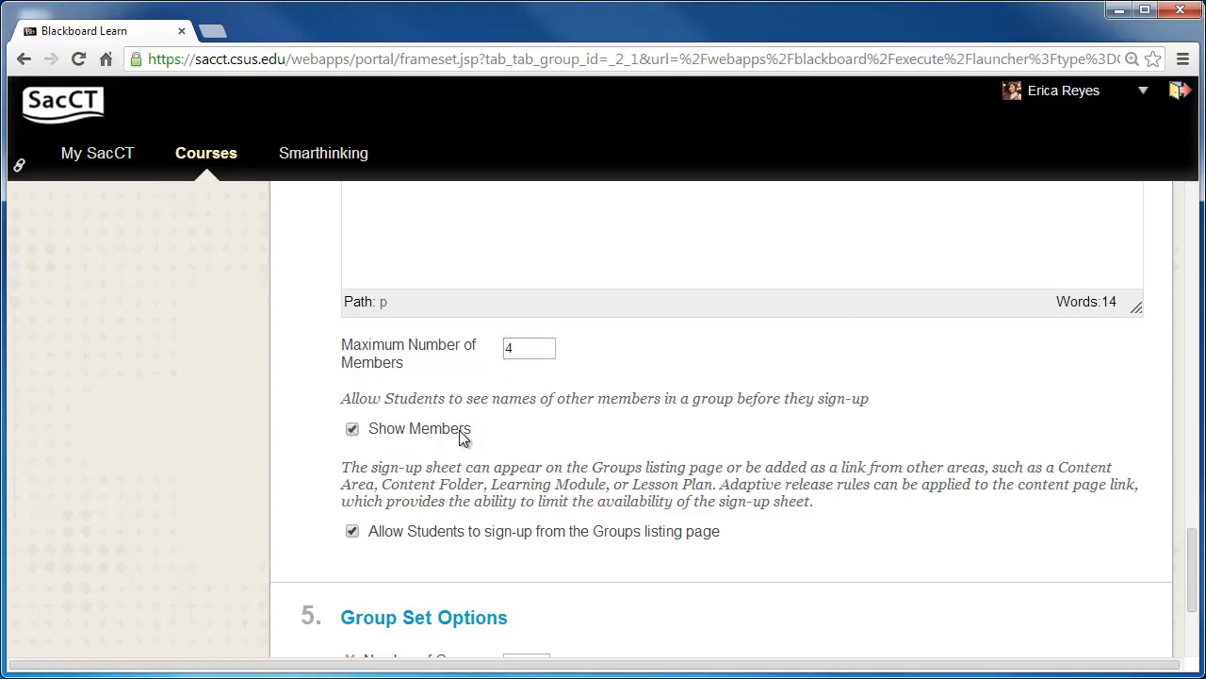
scroll("down", 3)
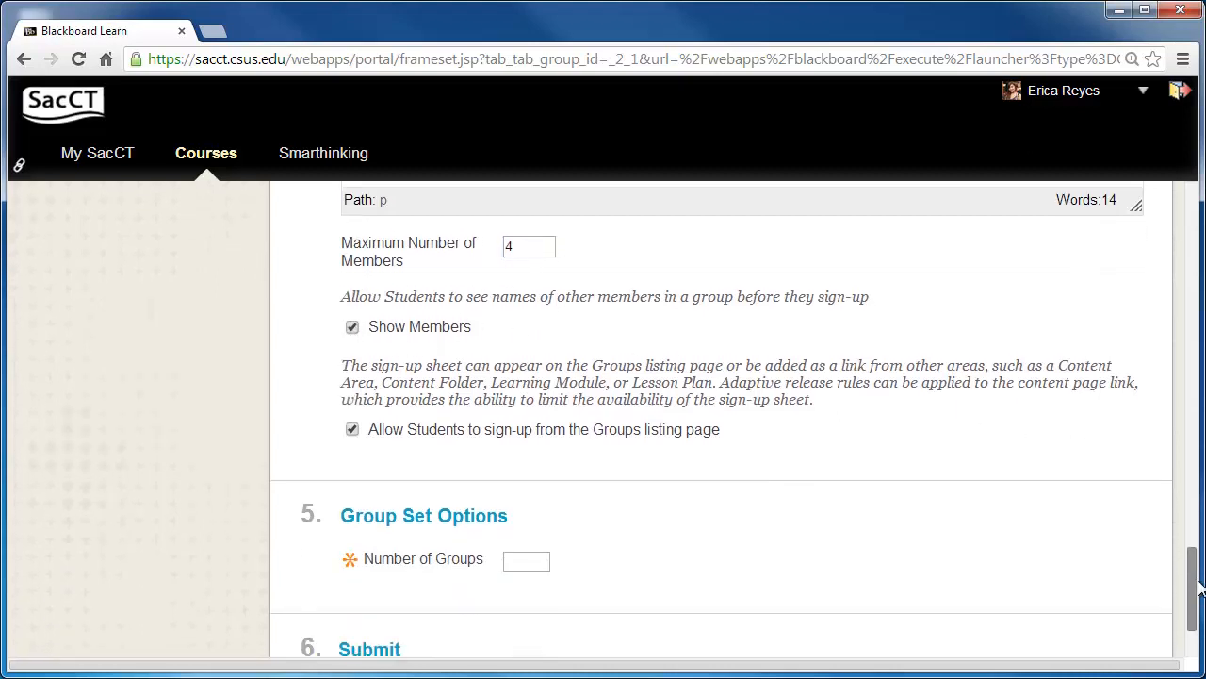
scroll("down", 3)
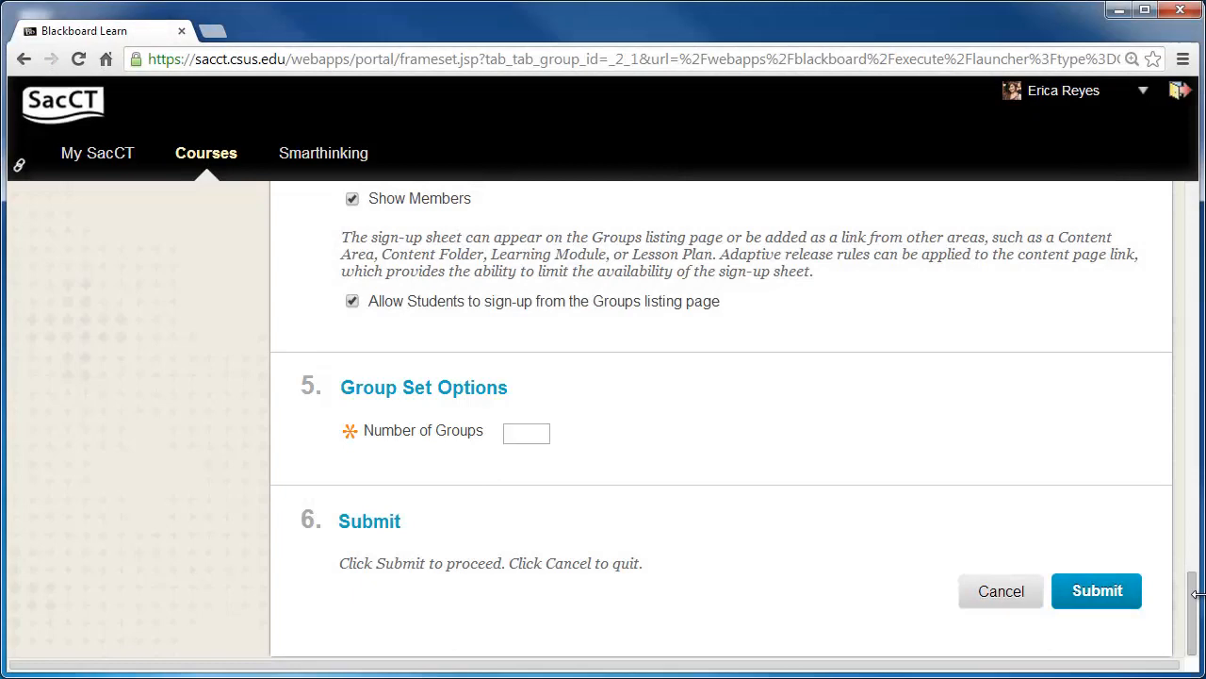
left_click(1097, 590)
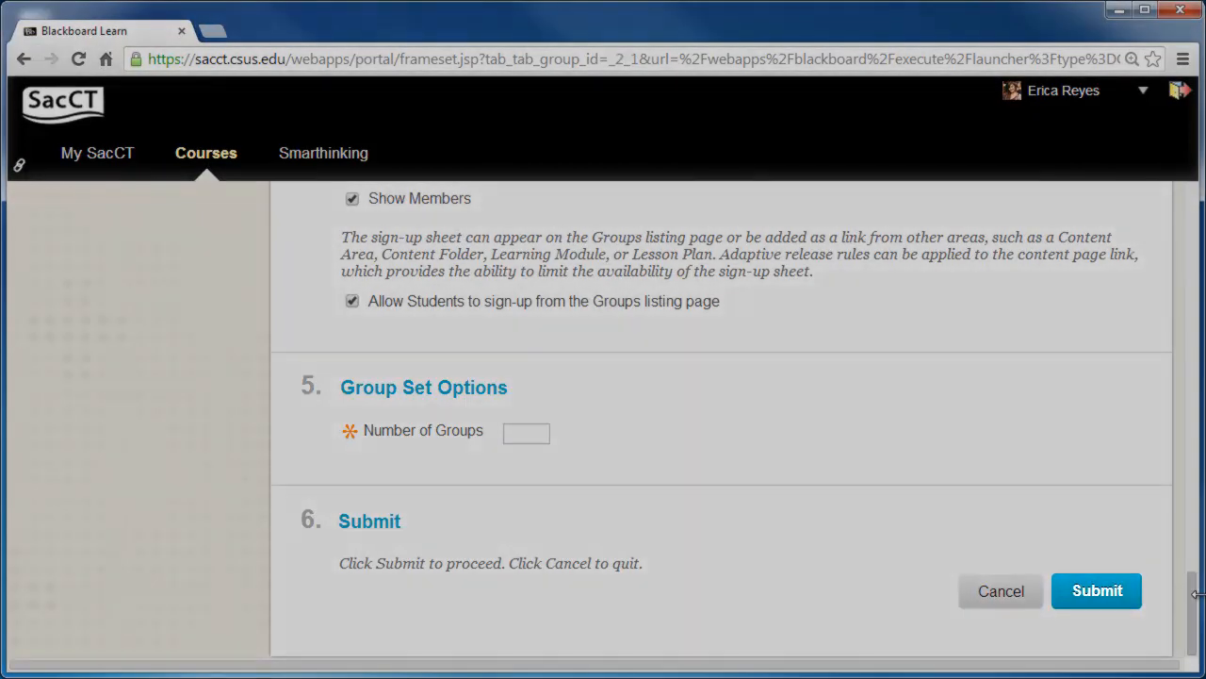
mouse_move(558, 443)
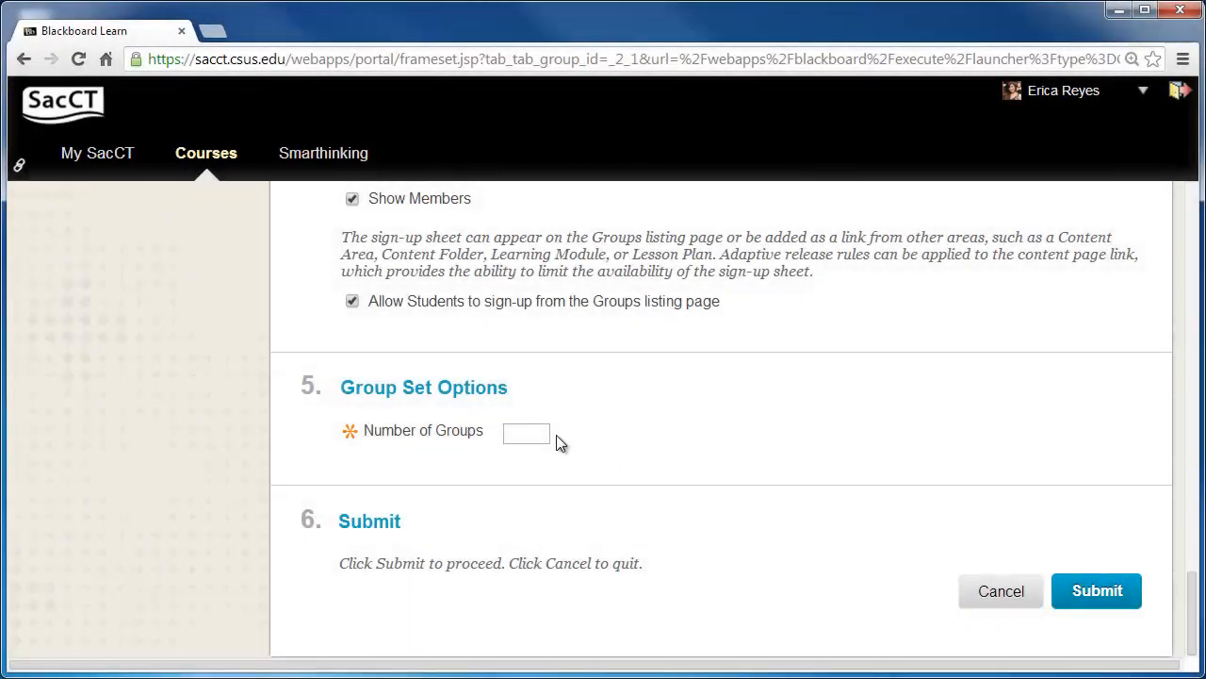
type("3")
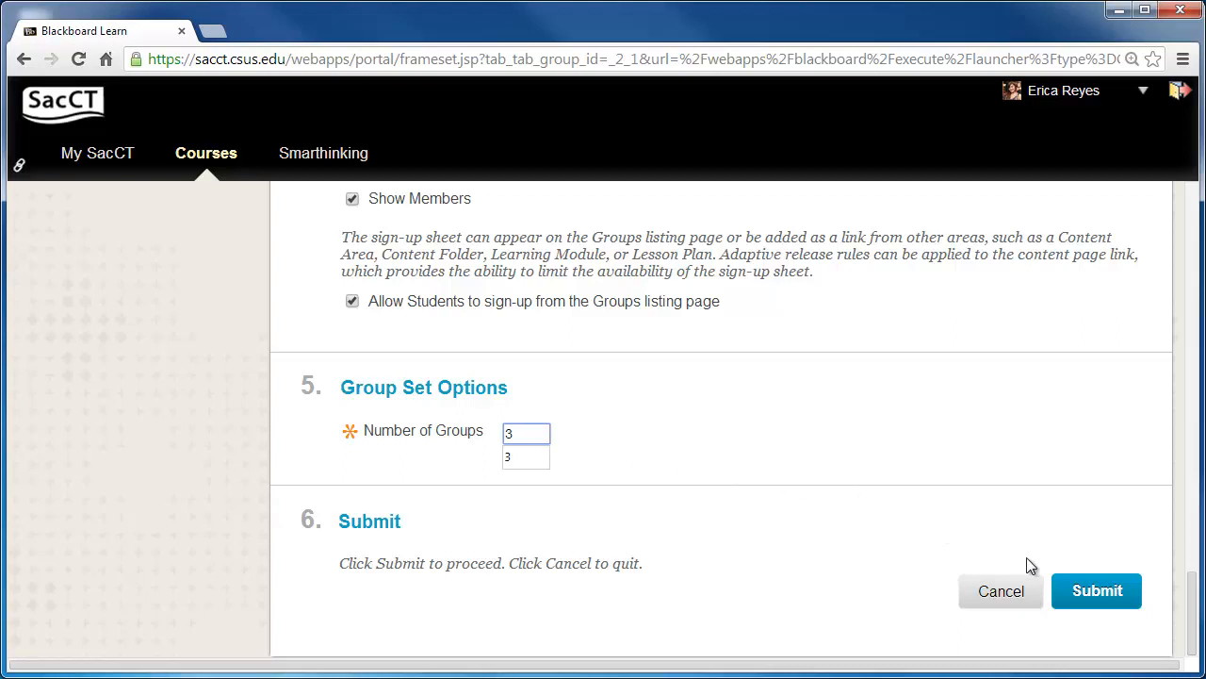
left_click(1097, 590)
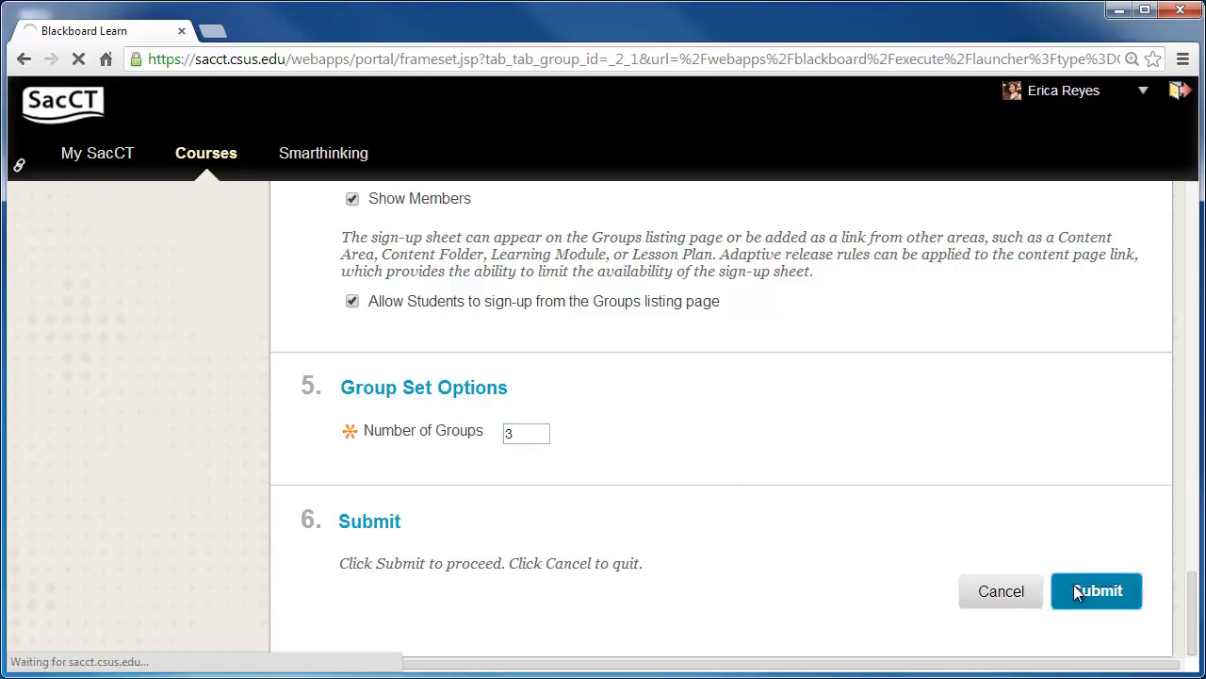
left_click(1097, 592)
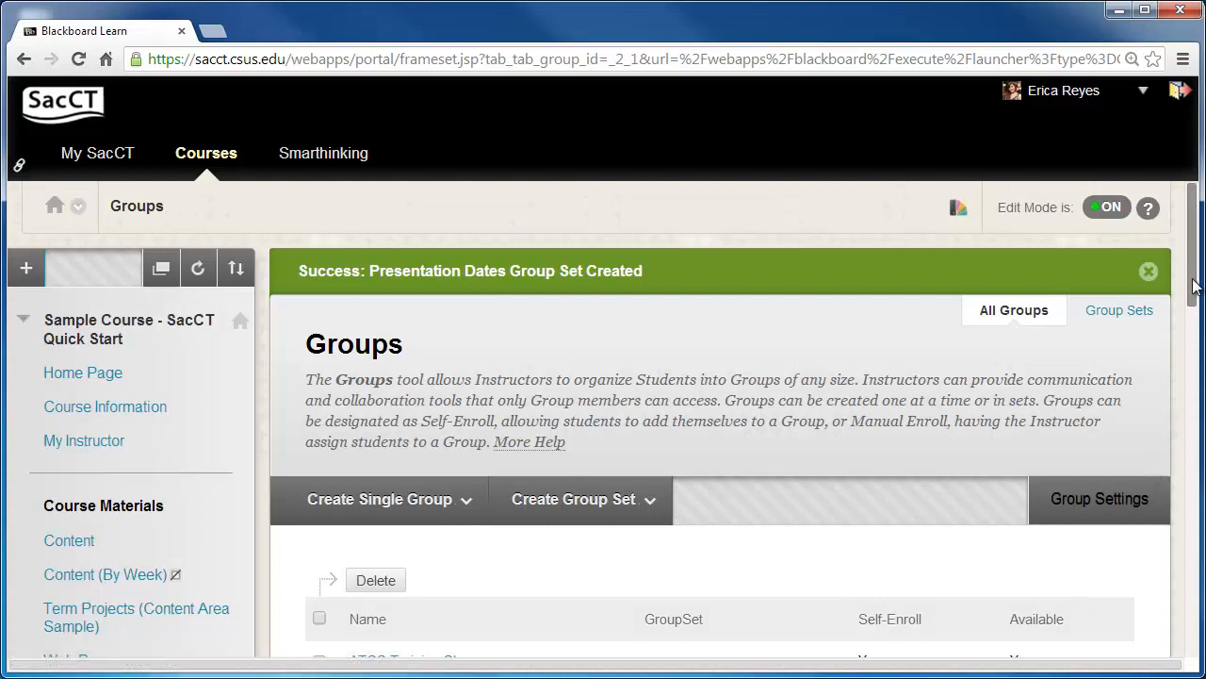
Step: Review the new Presentation Dates 1, 2 and 3 groups and show actions for Presentation Dates 2
scroll("down", 3)
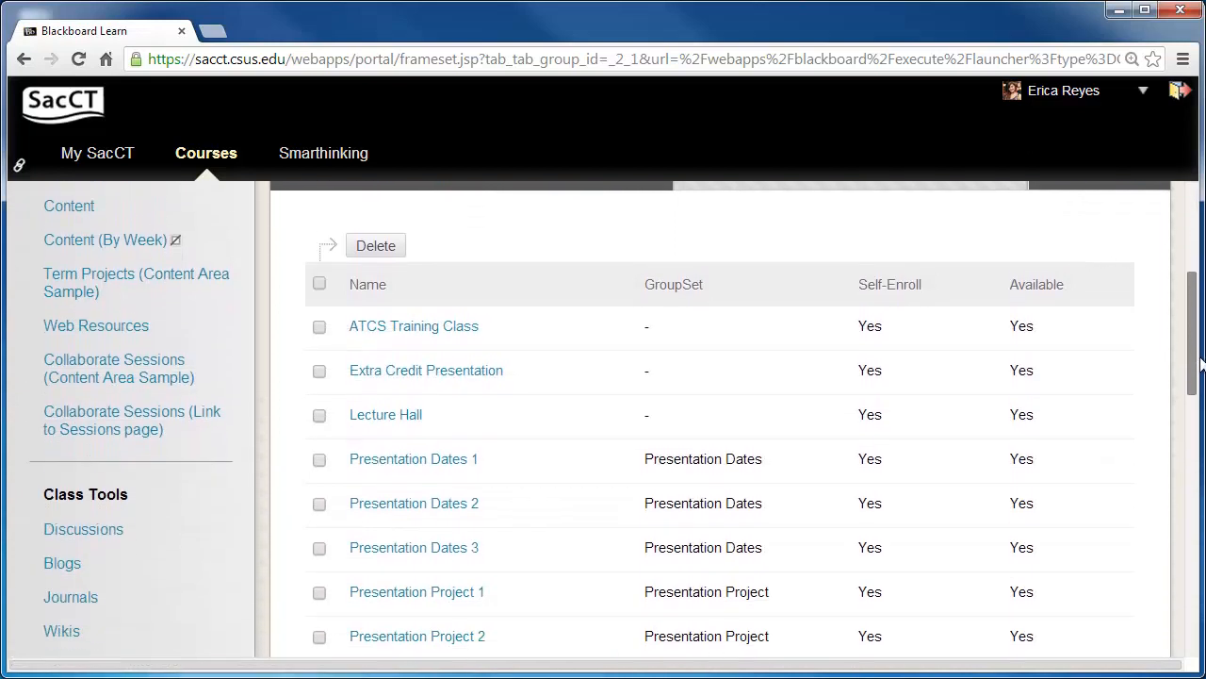
scroll("down", 3)
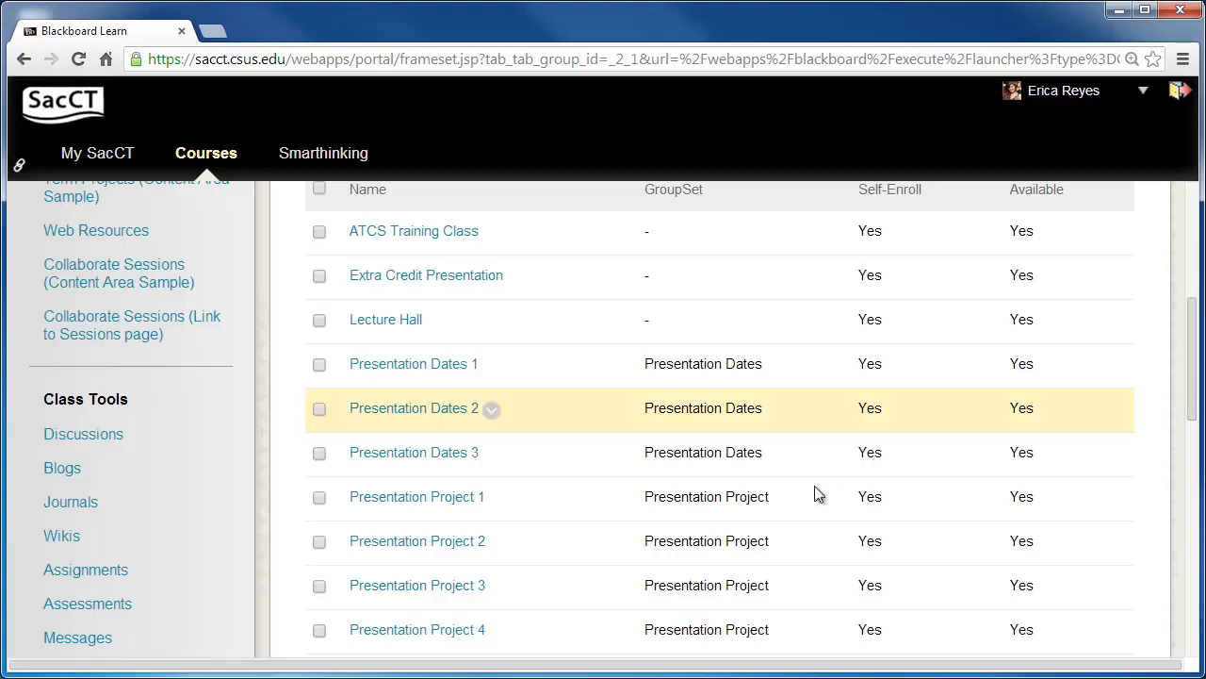
left_click(490, 409)
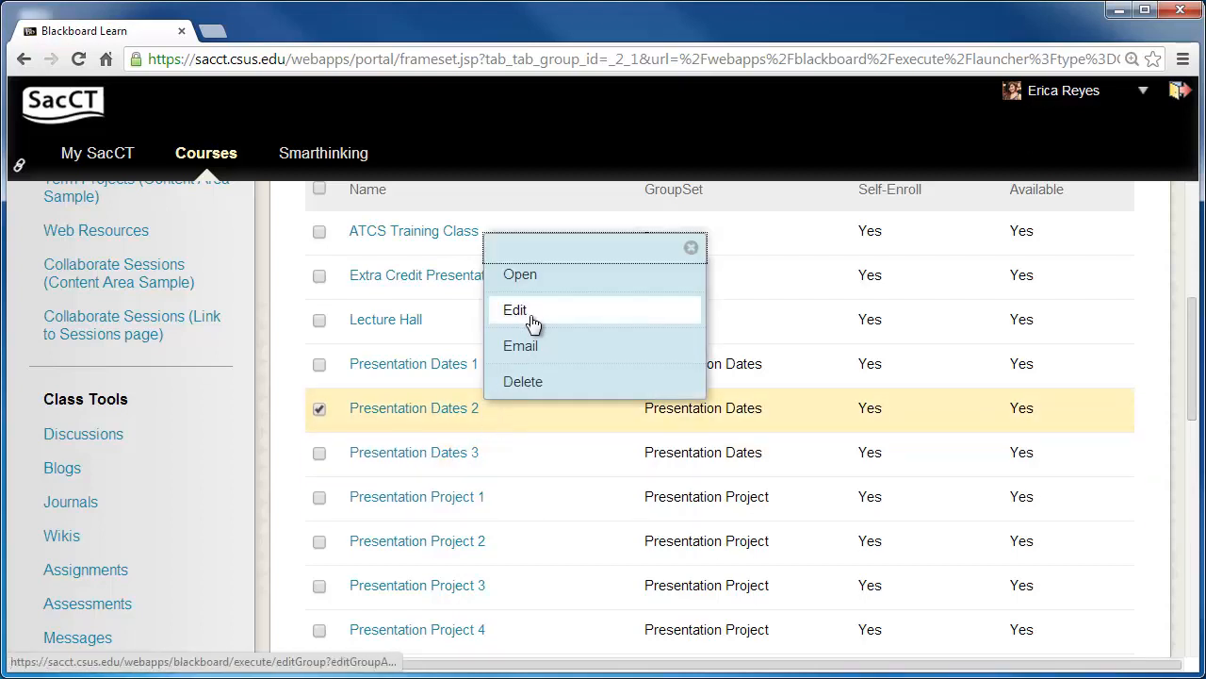
Step: Edit Presentation Dates 2, rename it 'Presentation Dates 3/21', and save it
left_click(514, 309)
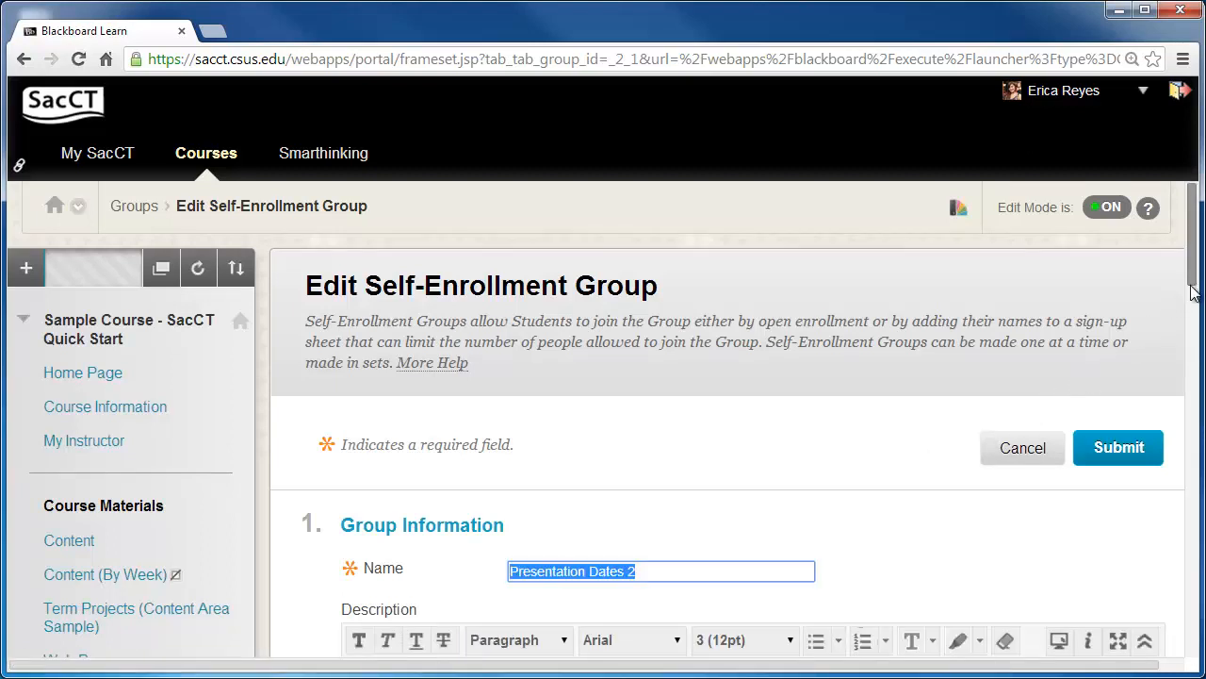
scroll("down", 3)
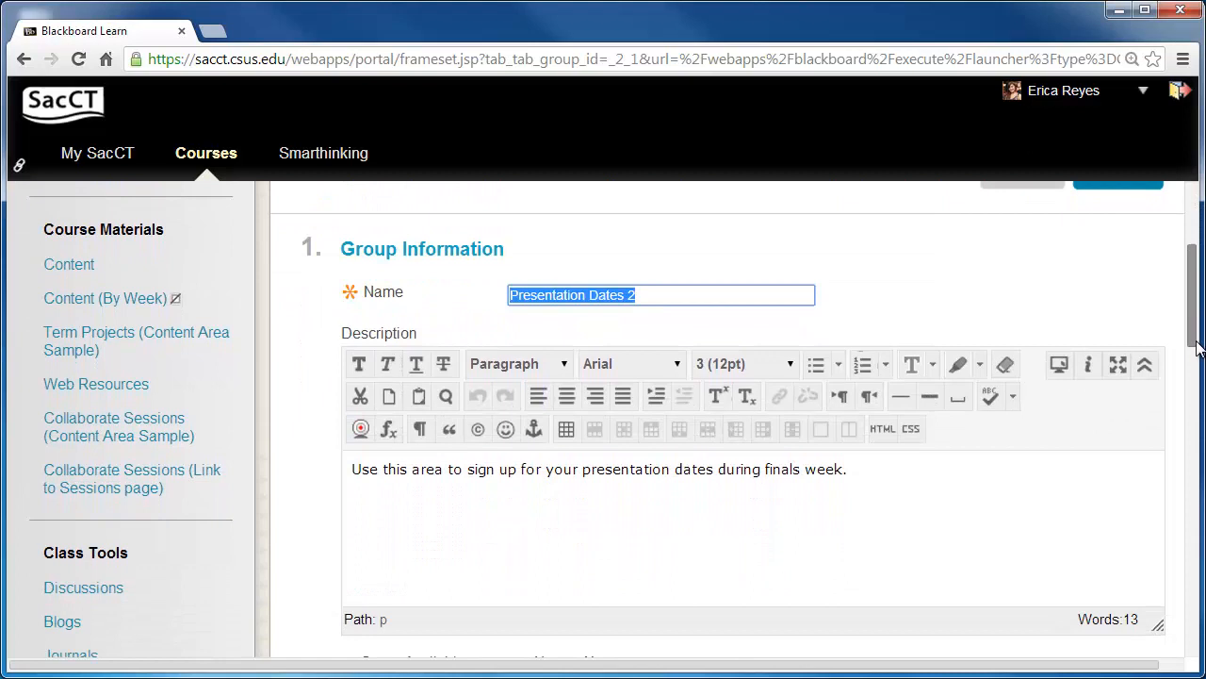
scroll("down", 3)
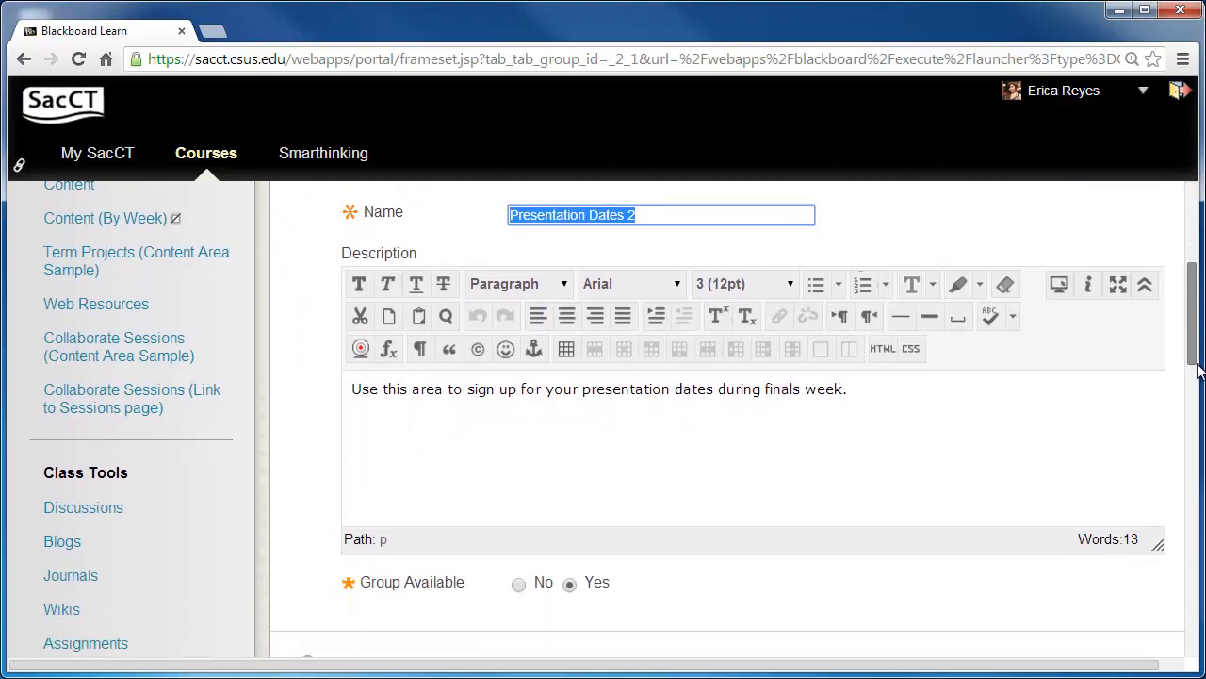
scroll("down", 3)
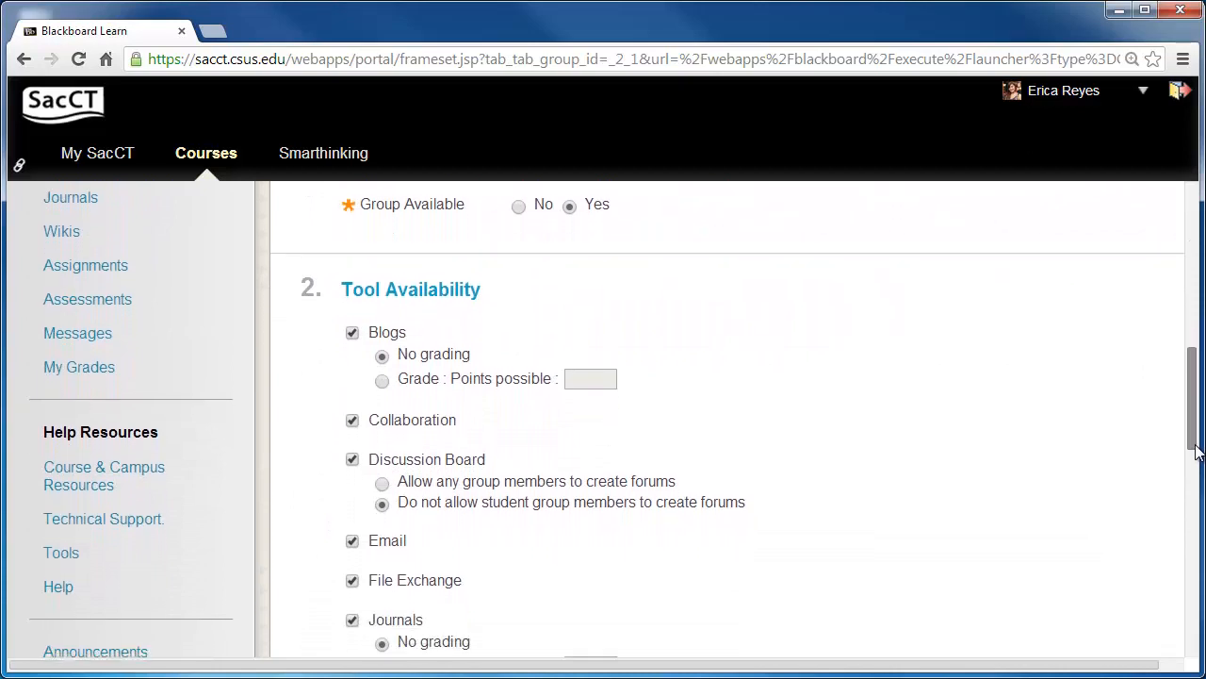
scroll("down", 3)
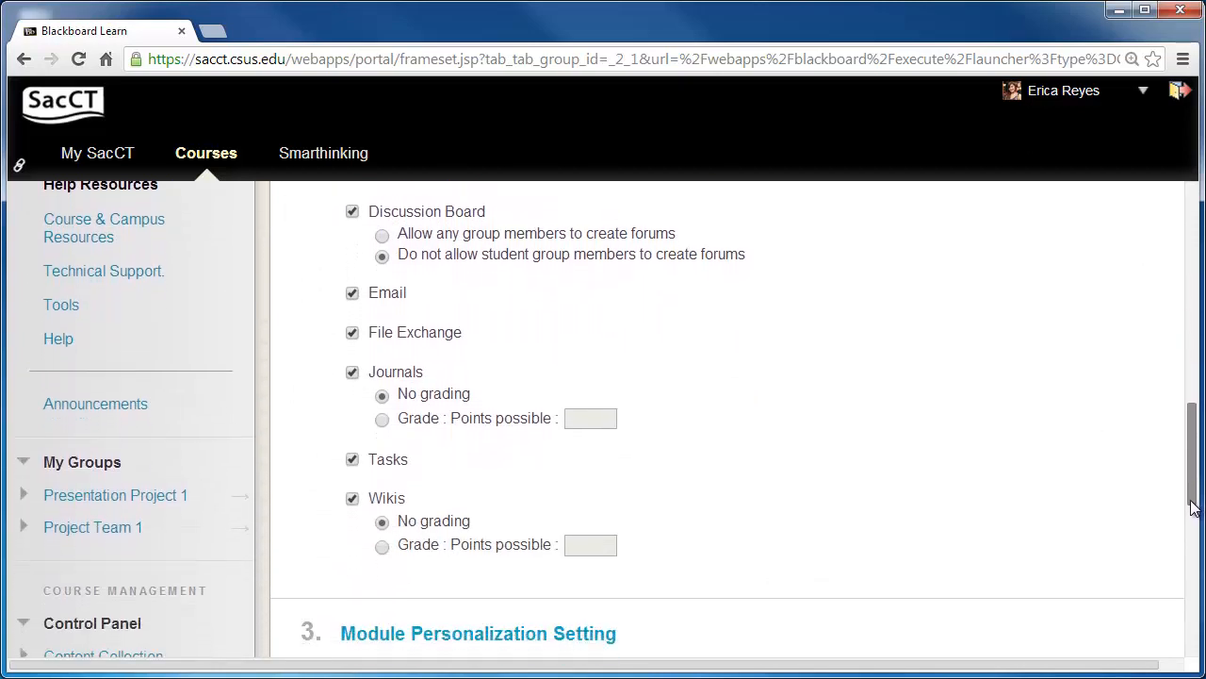
scroll("down", 3)
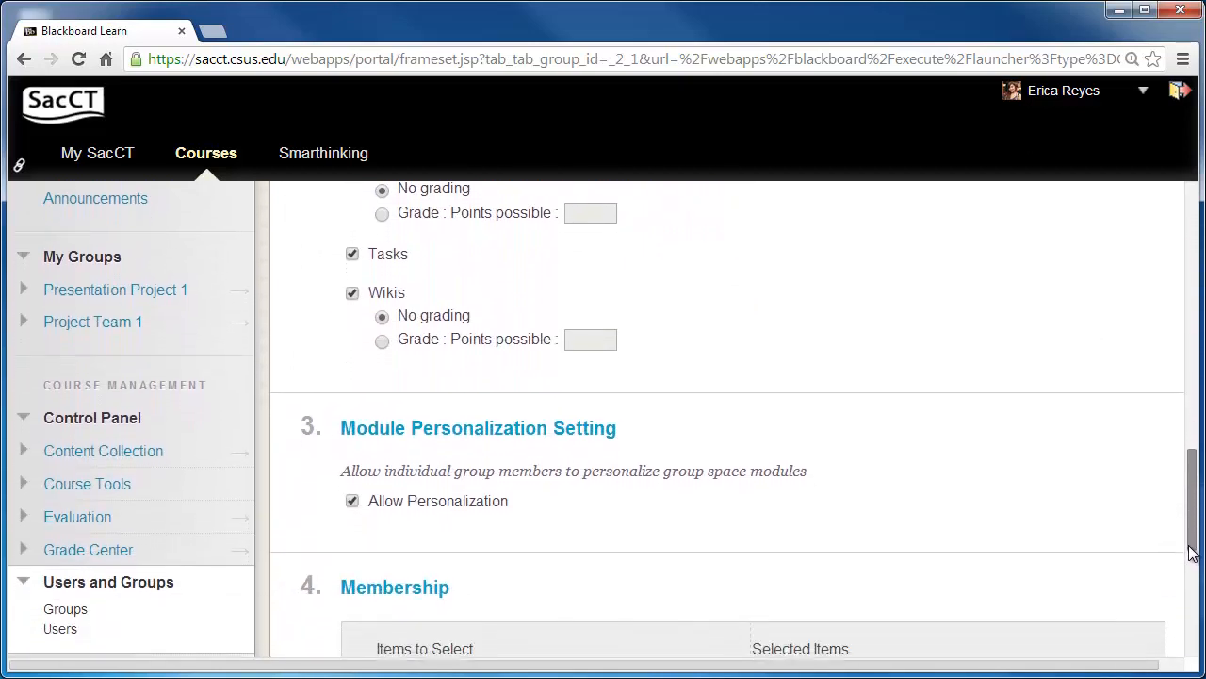
scroll("down", 3)
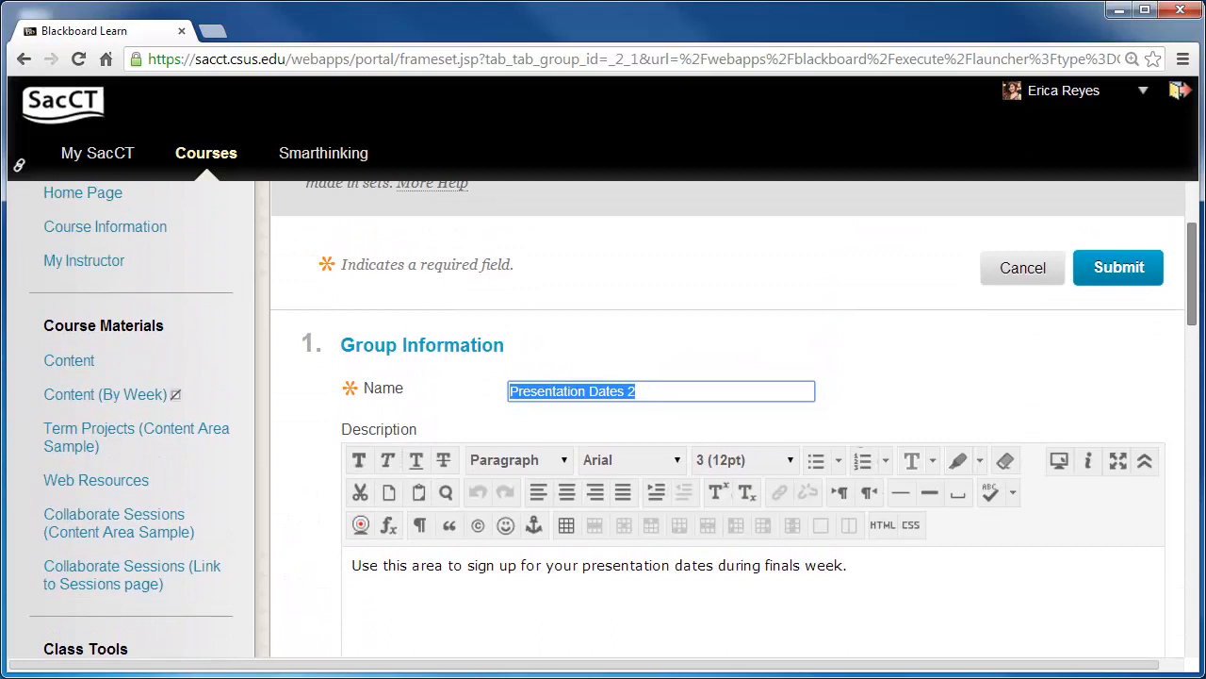
scroll("down", 3)
type("3")
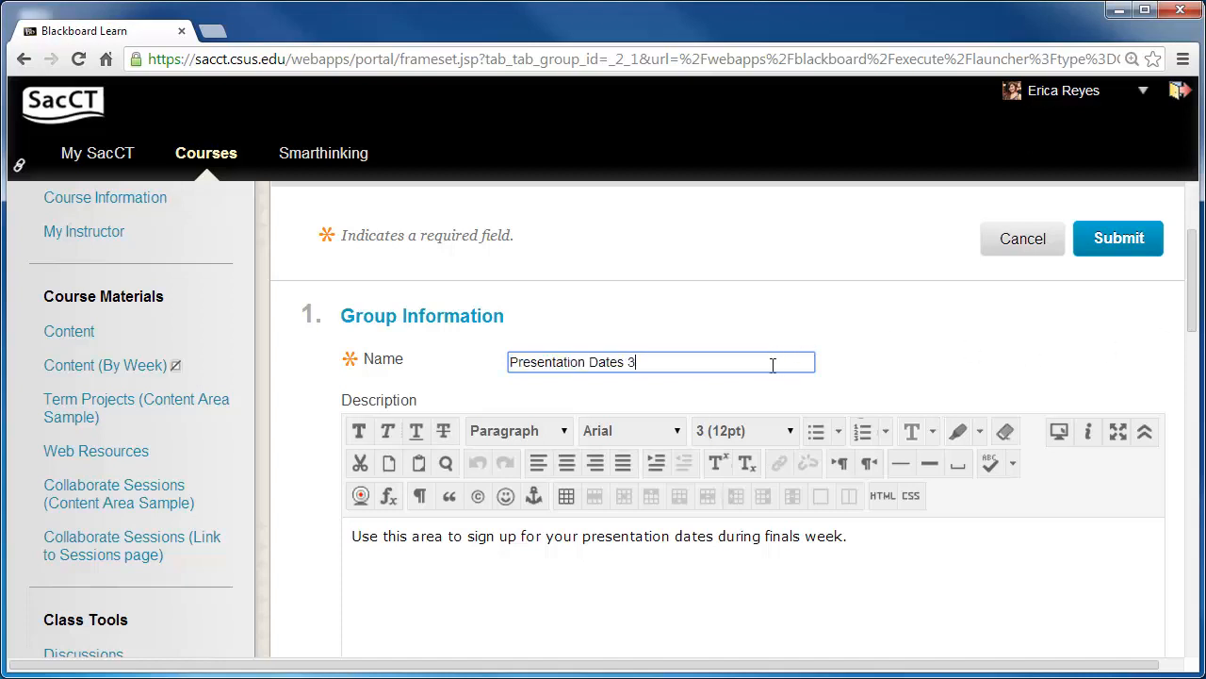
type("/21")
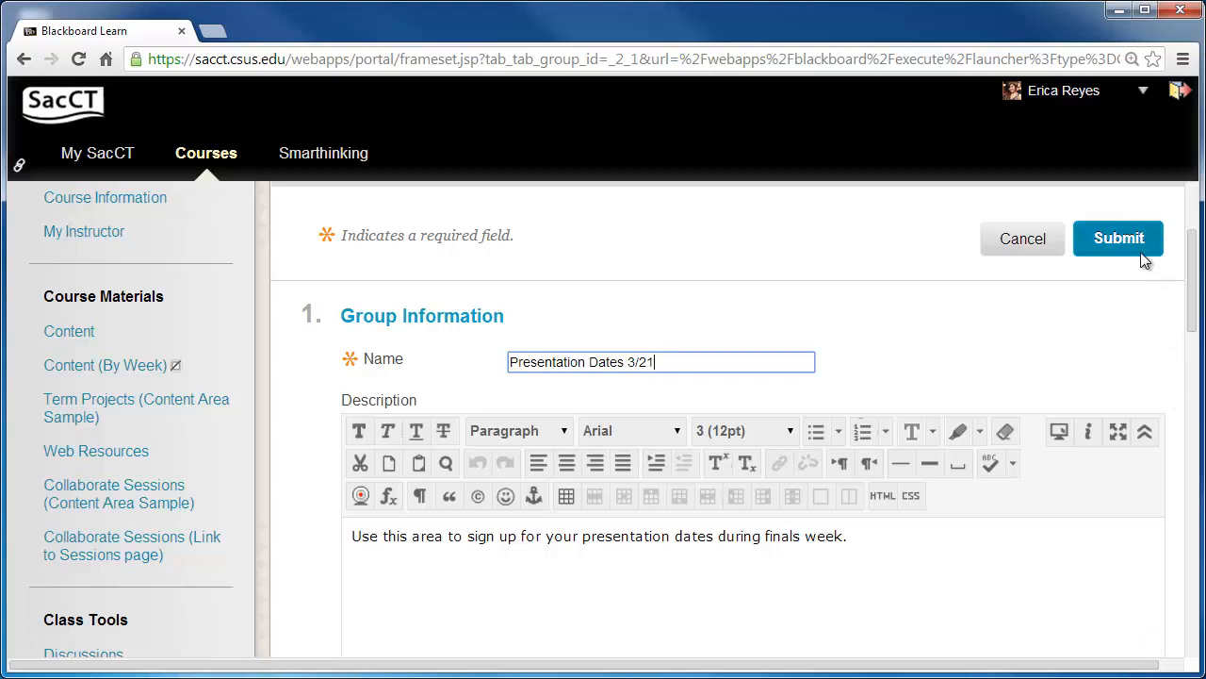
left_click(1119, 238)
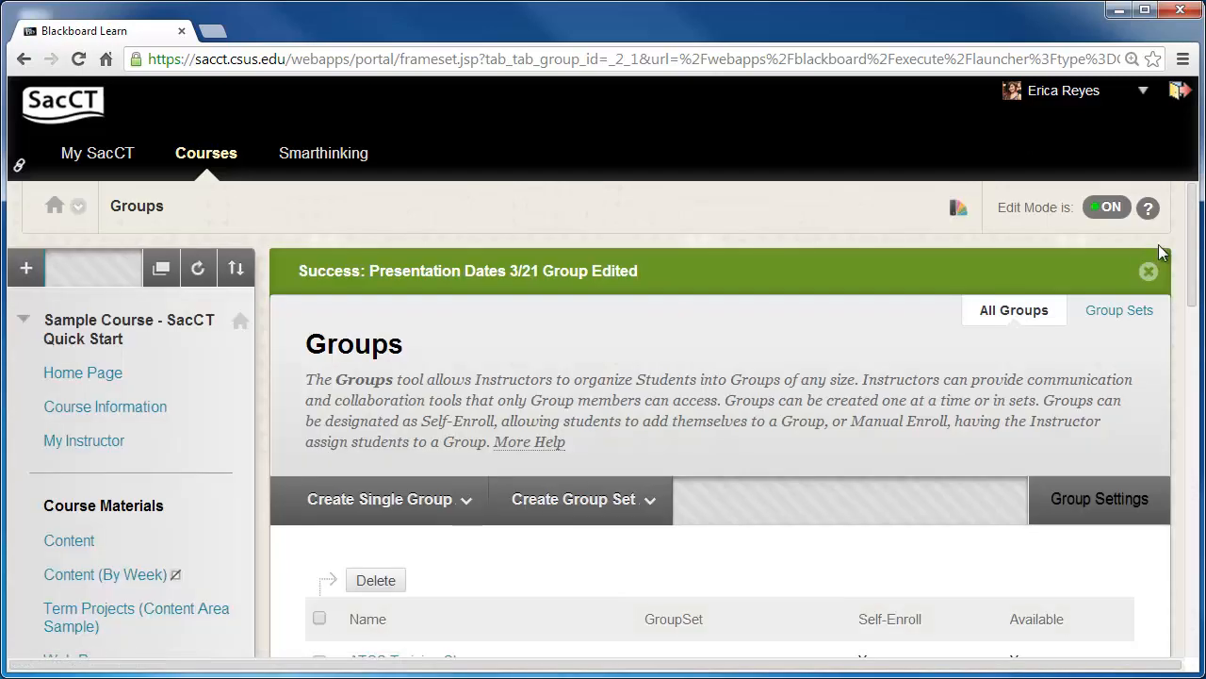
scroll("down", 3)
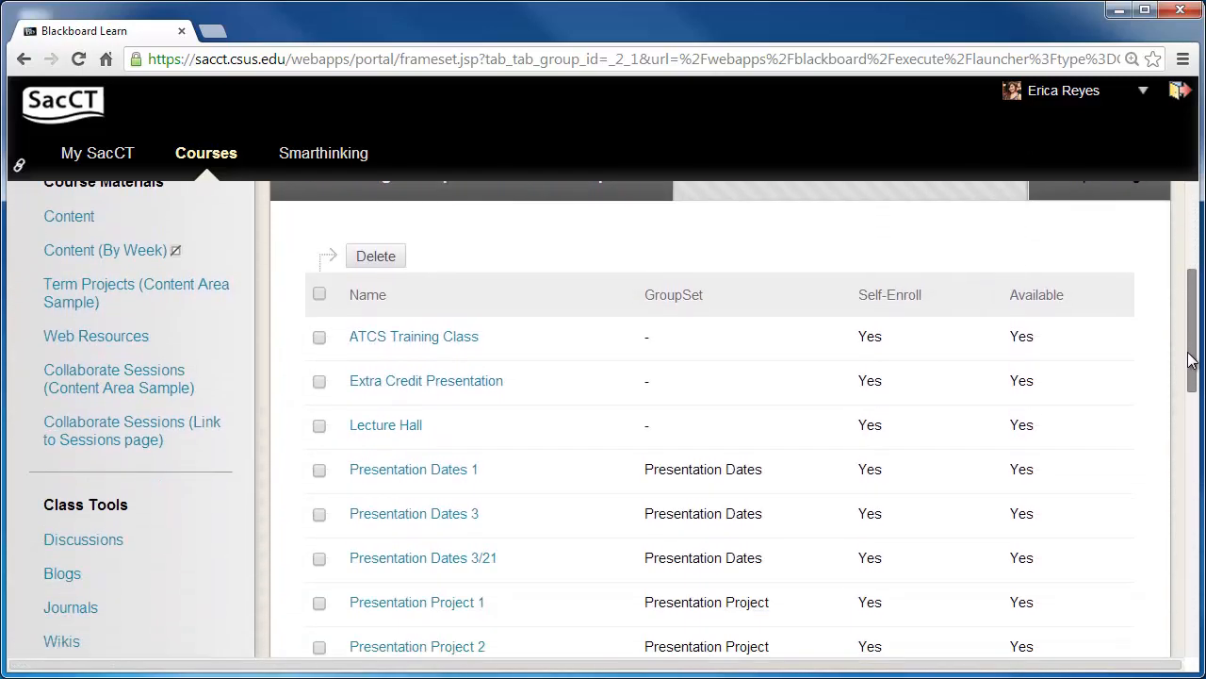
scroll("down", 3)
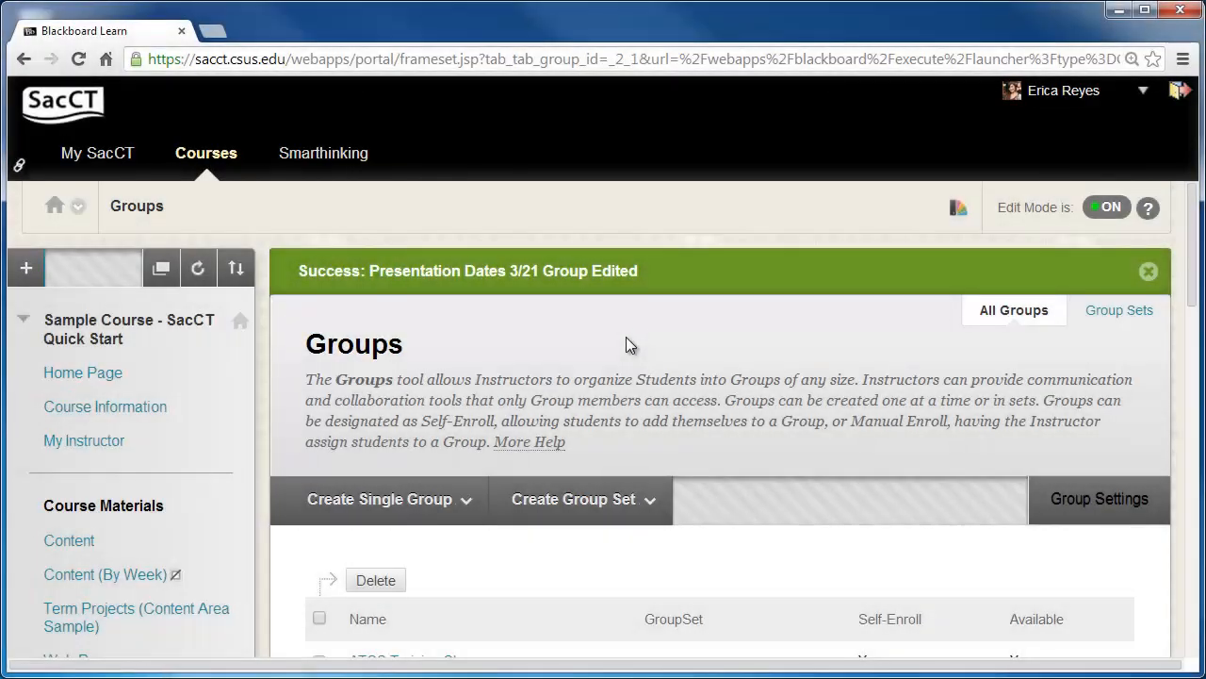
Step: Add a course menu tool link named 'Groups' pointing to the Groups tool
left_click(26, 267)
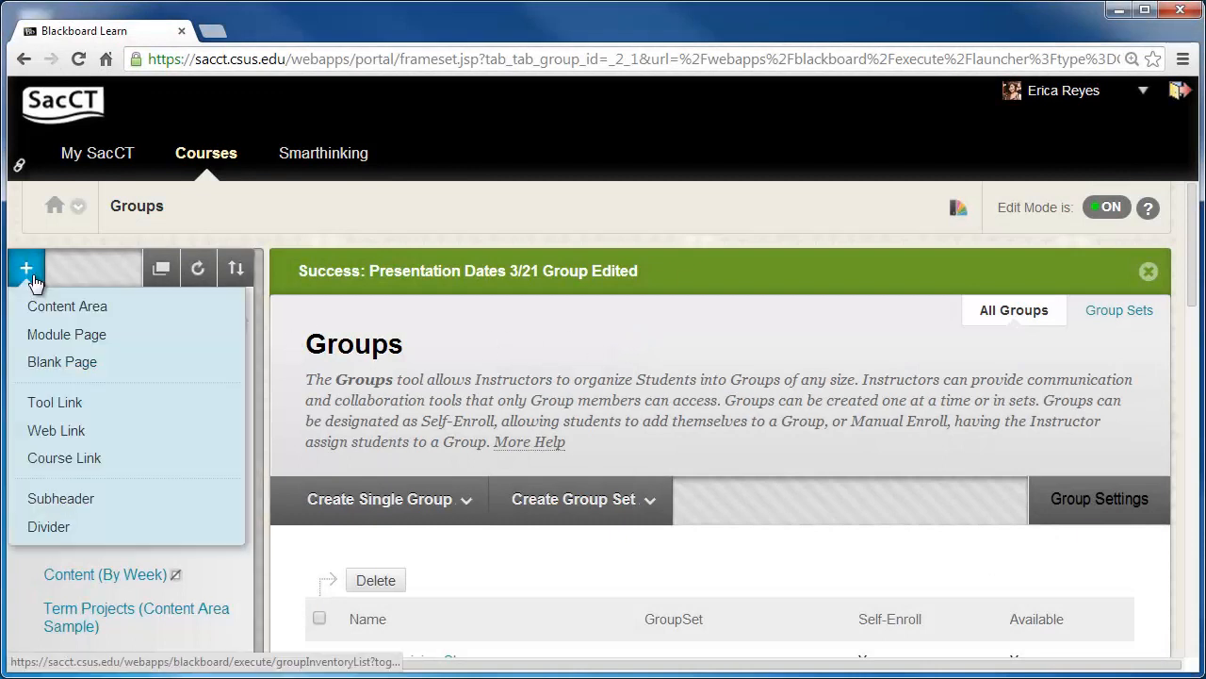
left_click(54, 402)
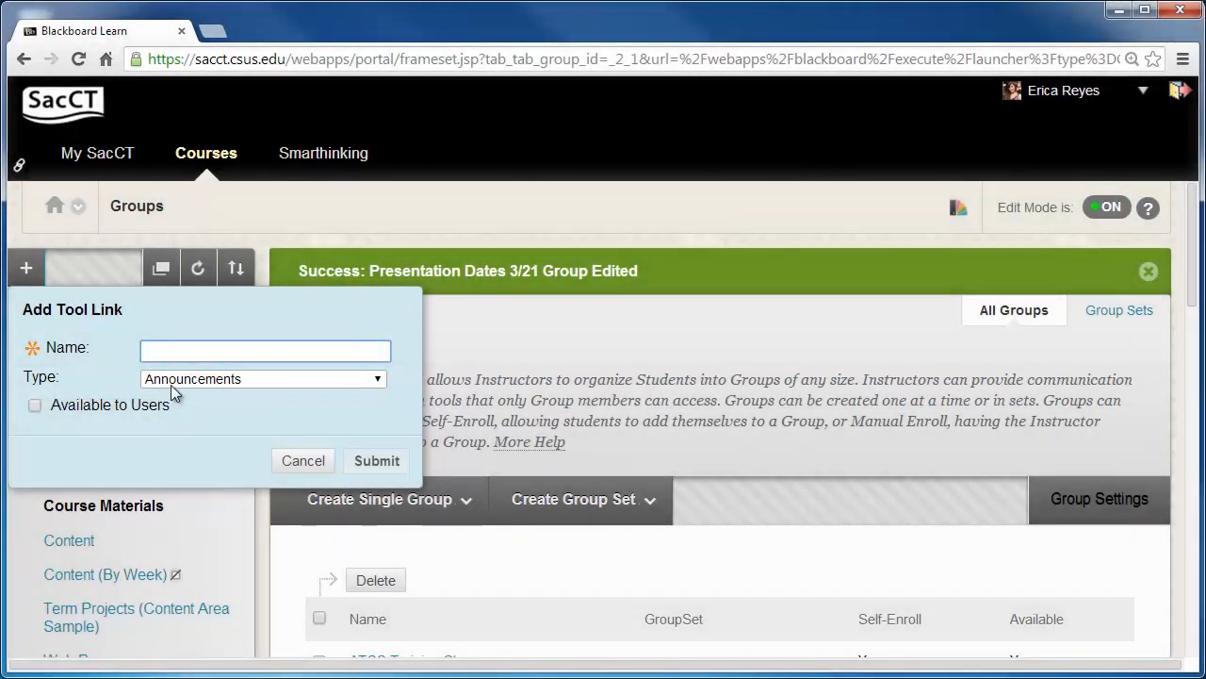
type("Gro")
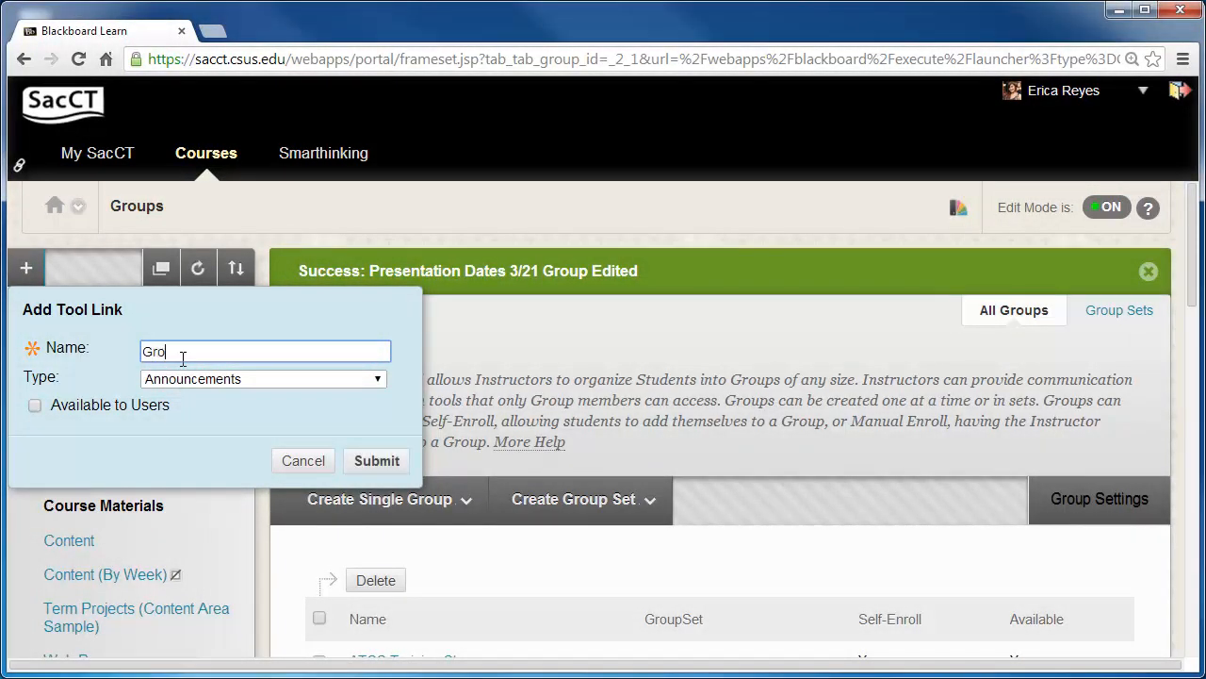
left_click(262, 377)
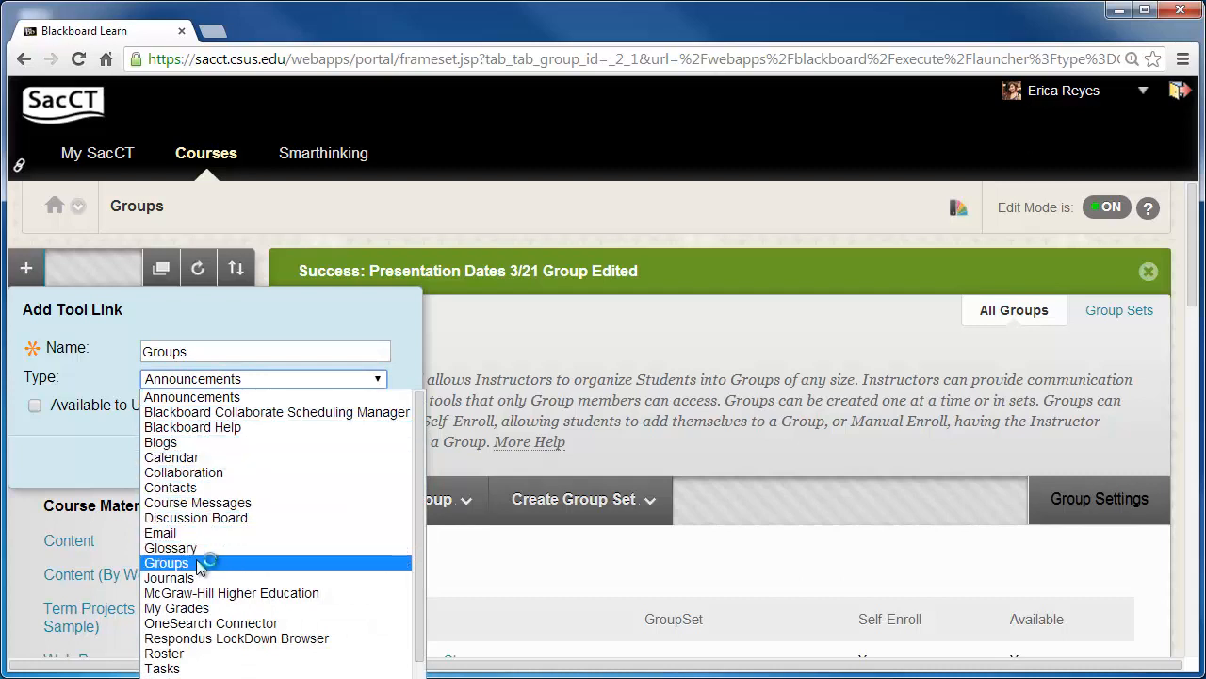
left_click(166, 561)
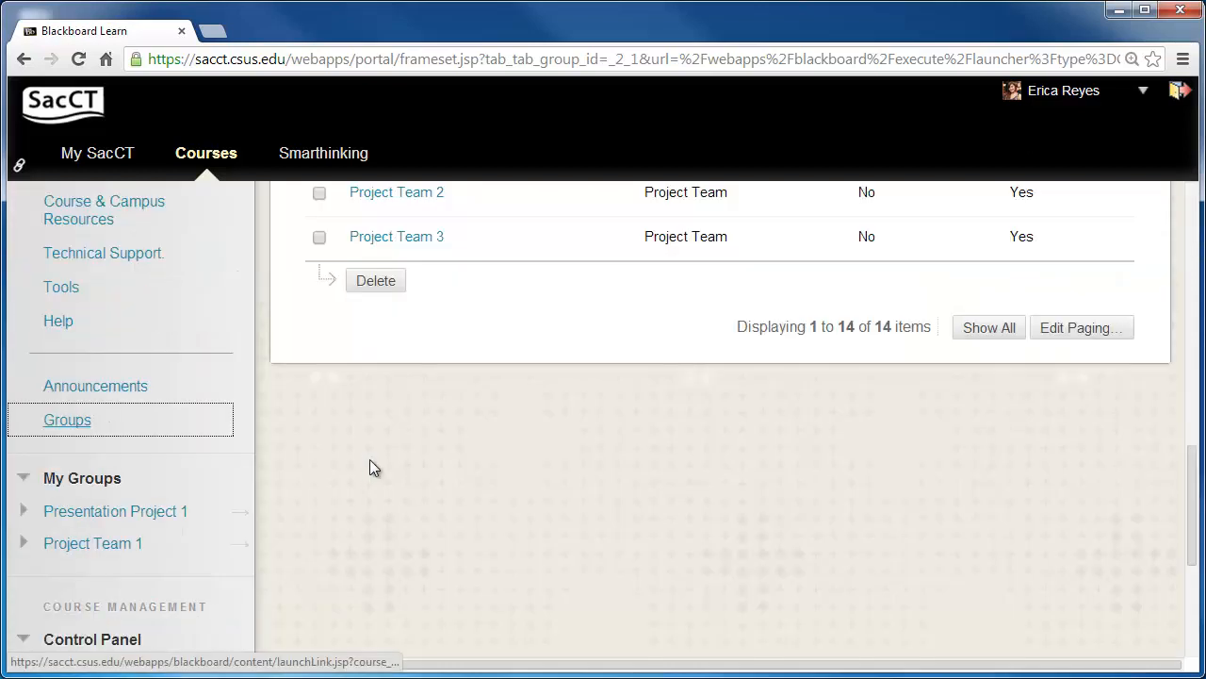
Step: Move the Groups link up into the Class Tools section of the course menu
left_click(68, 419)
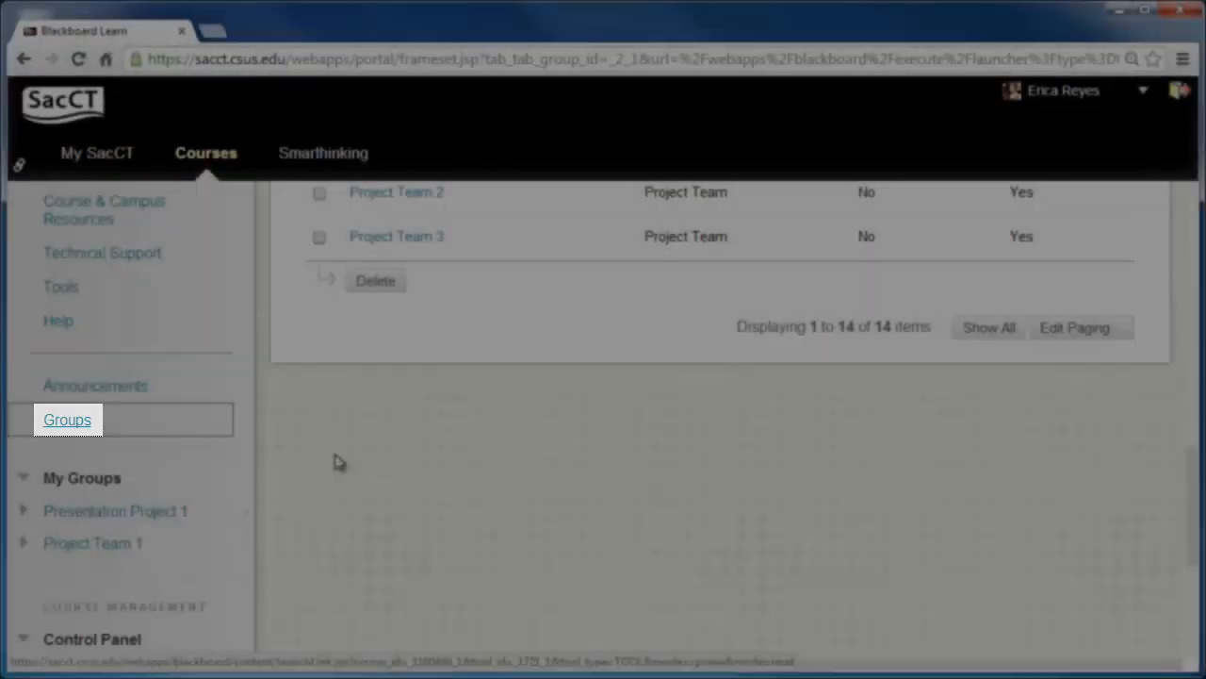
left_click(68, 418)
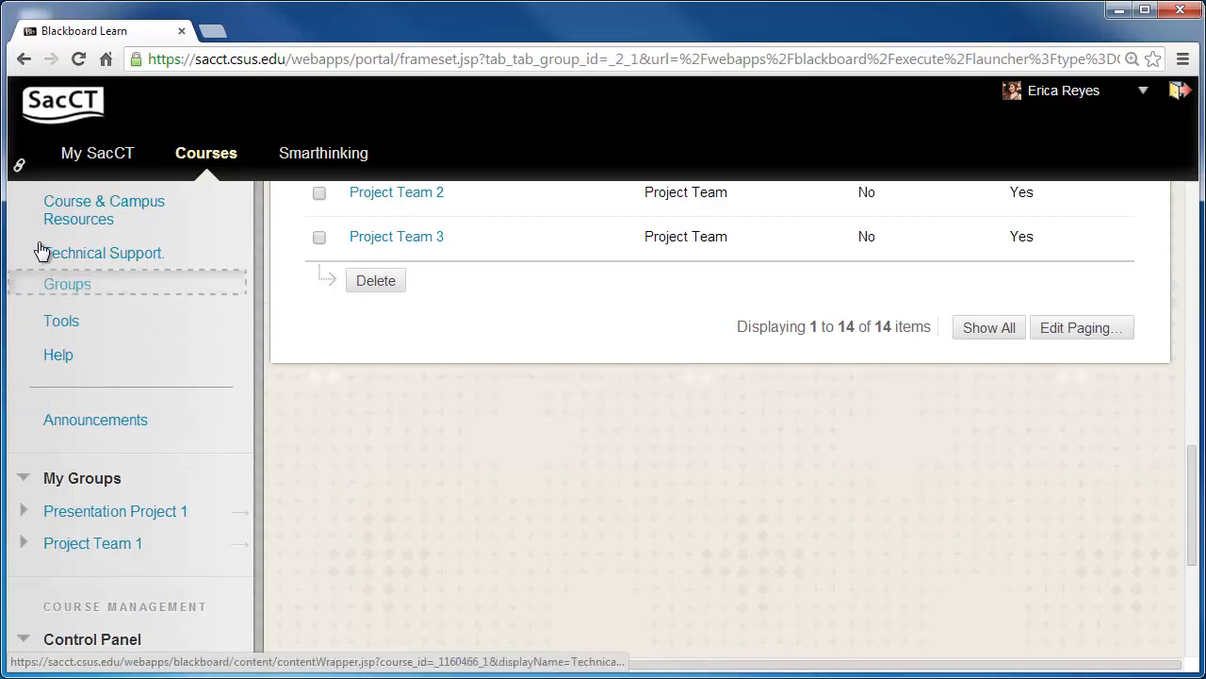
scroll("down", 3)
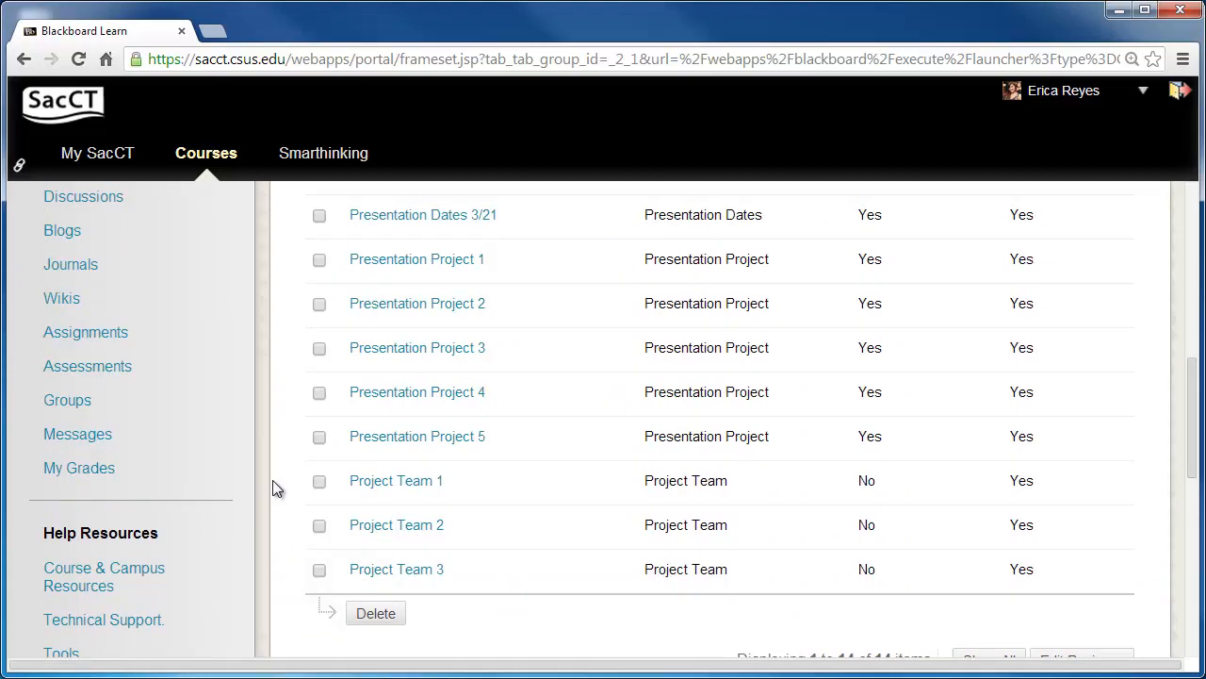
mouse_move(1191, 381)
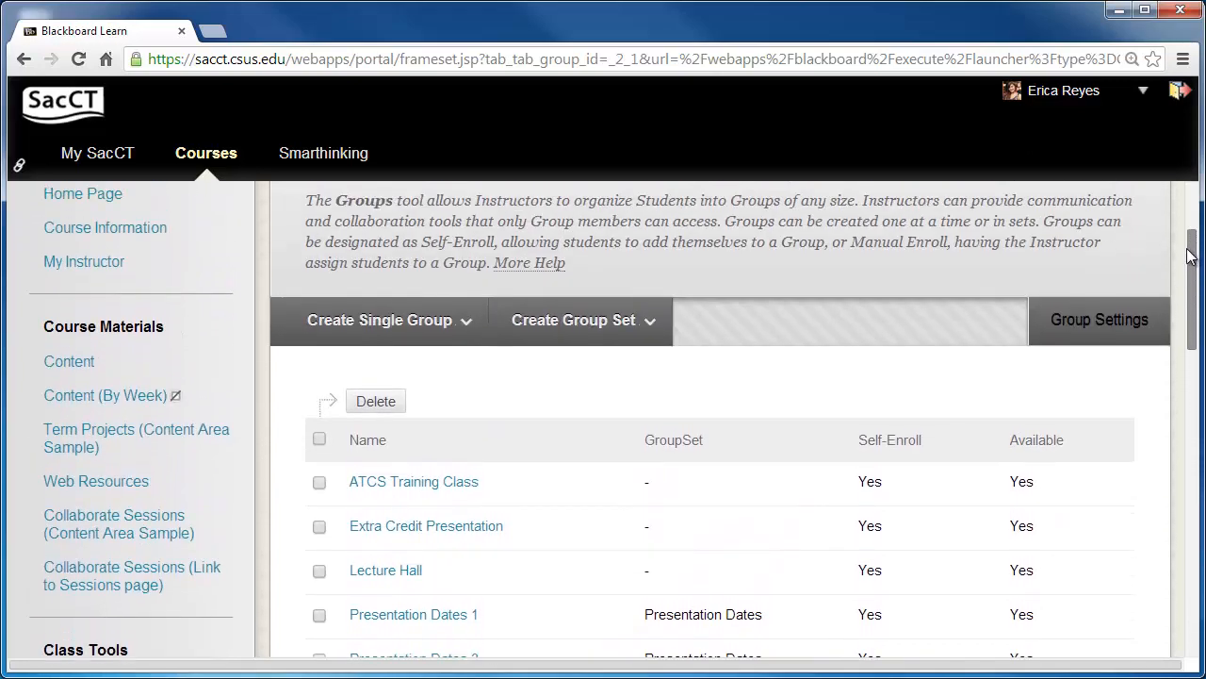
Step: Go to the course Content area to begin a Create Link: Group item
left_click(68, 362)
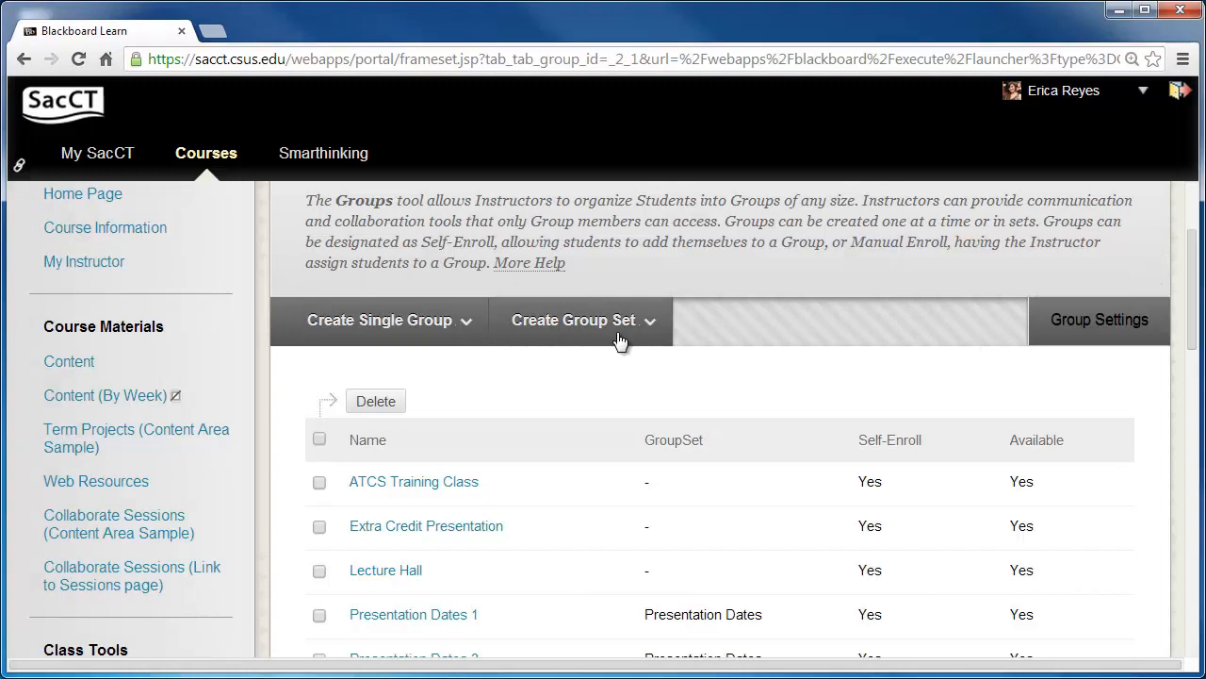
left_click(68, 362)
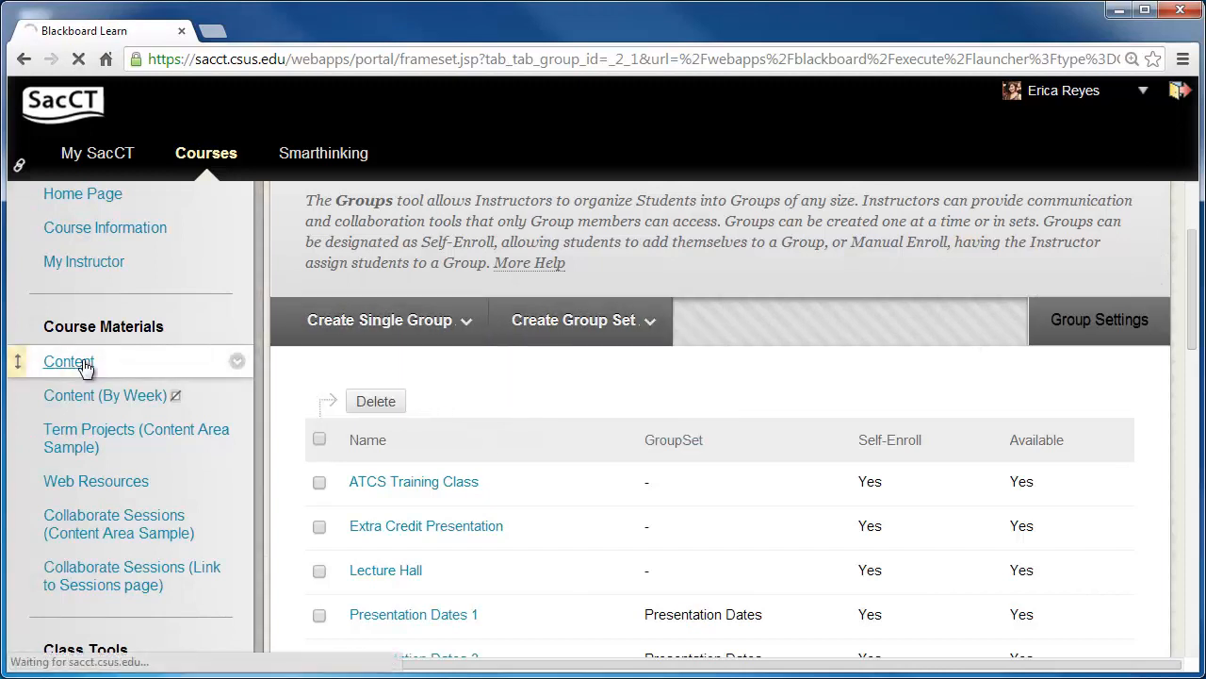
left_click(68, 362)
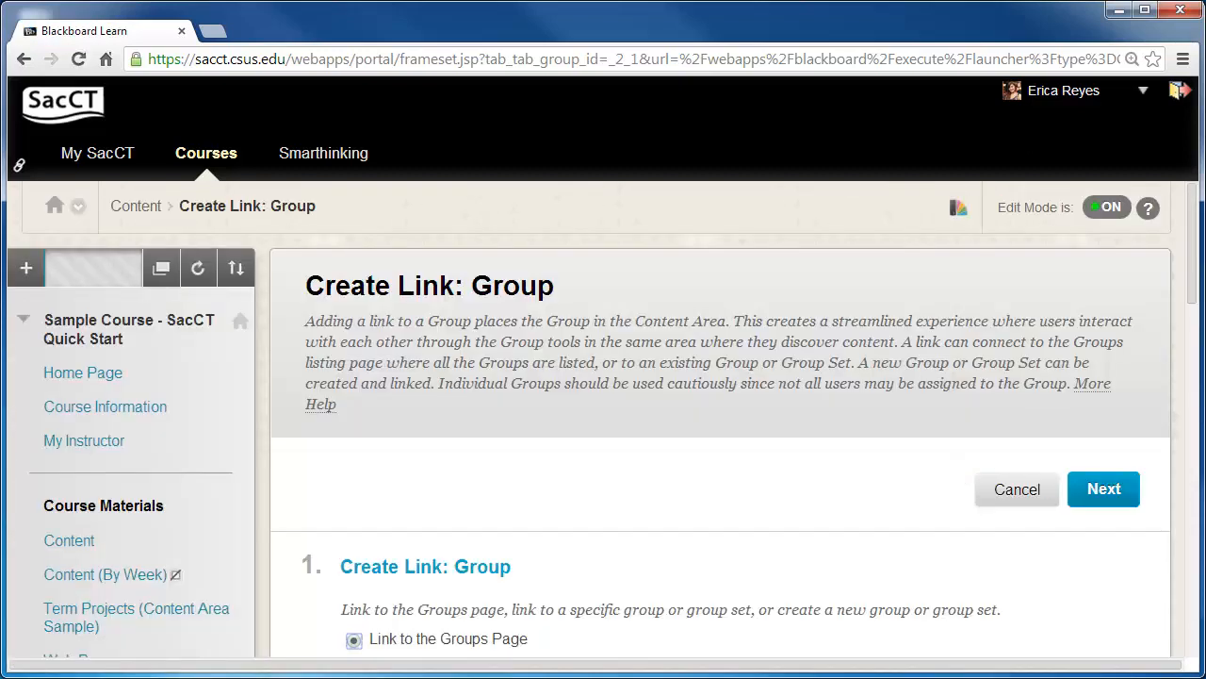
Step: Choose 'Link to a Group or Group Set', select Presentation Dates, and proceed to link details
scroll("down", 3)
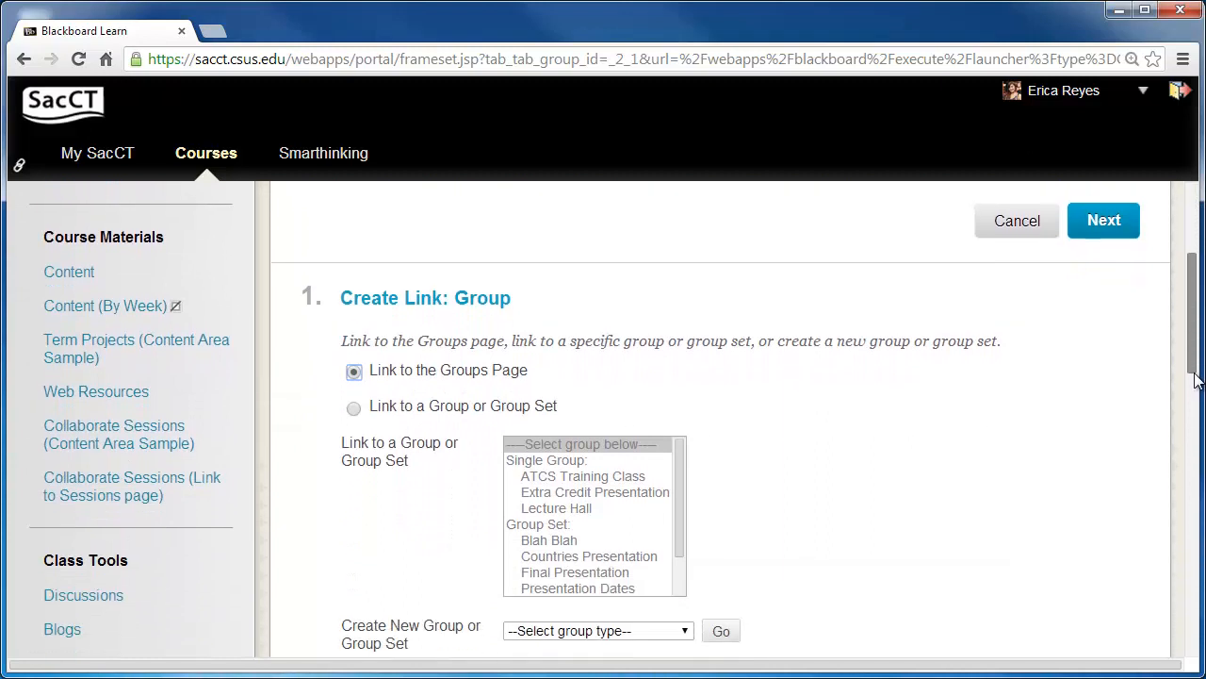
scroll("down", 3)
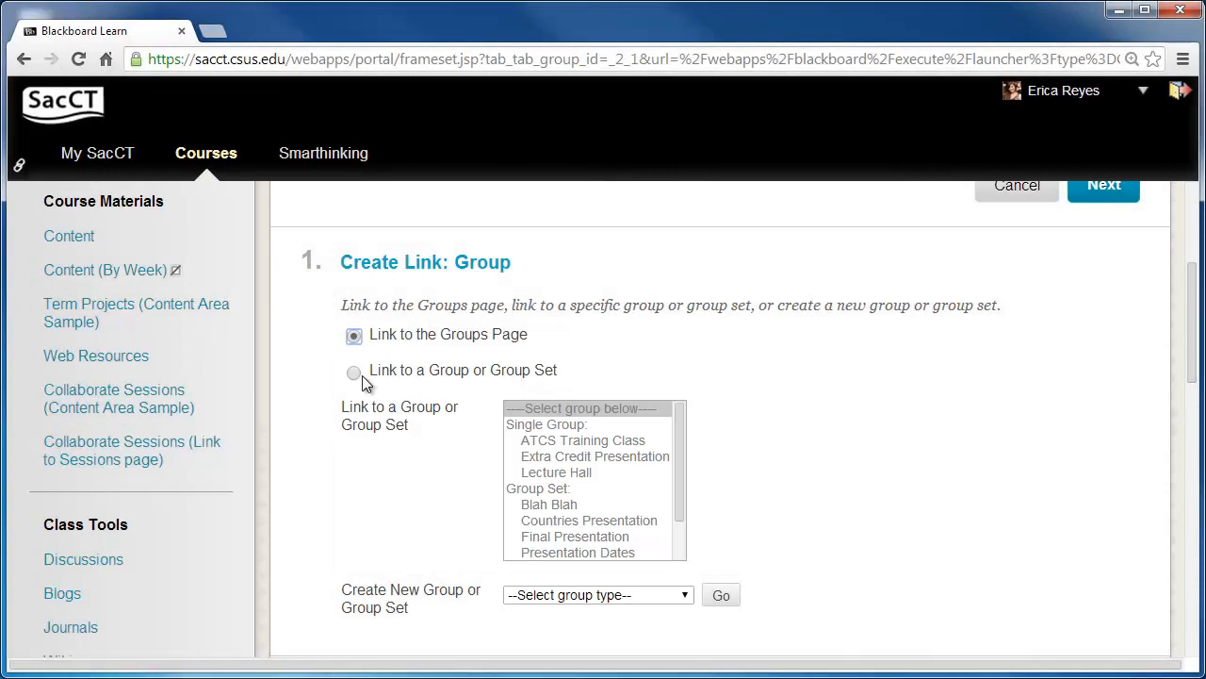
left_click(355, 369)
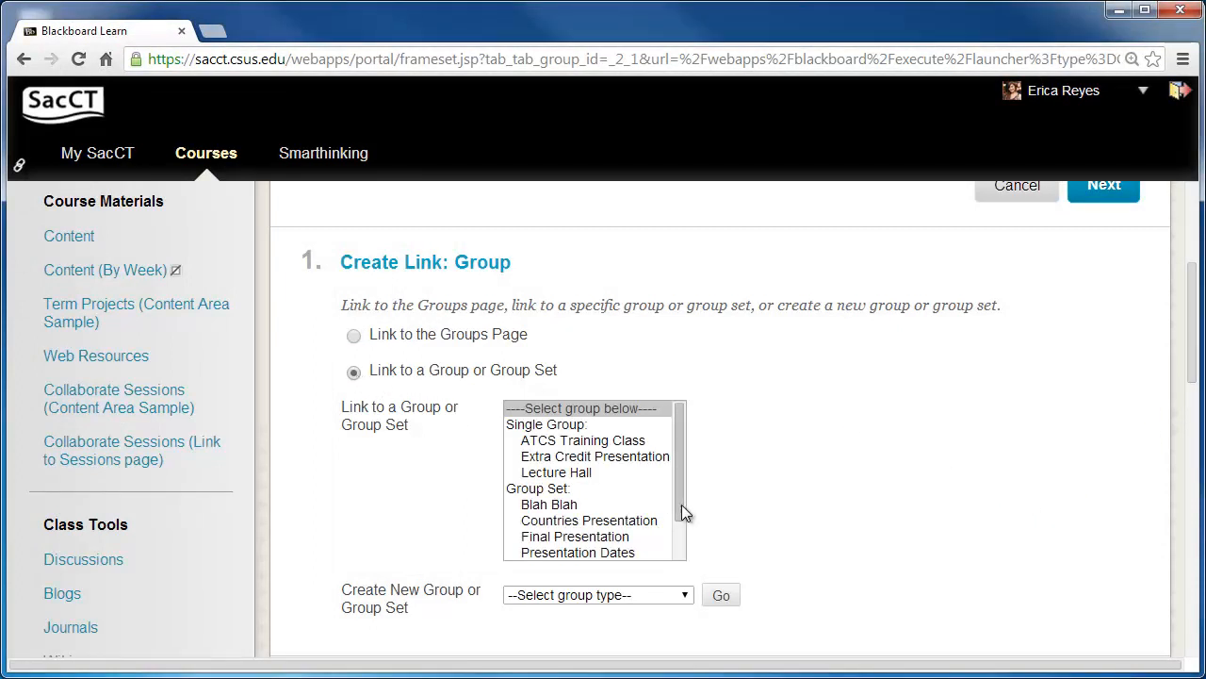
left_click(576, 552)
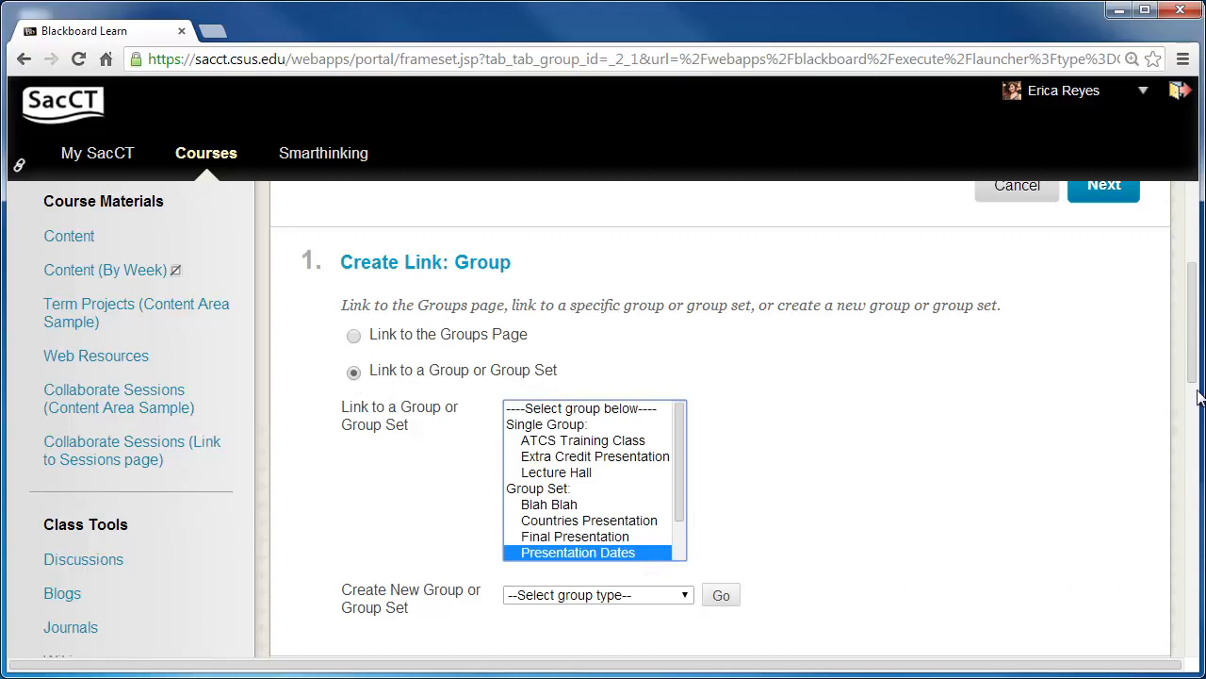
scroll("down", 3)
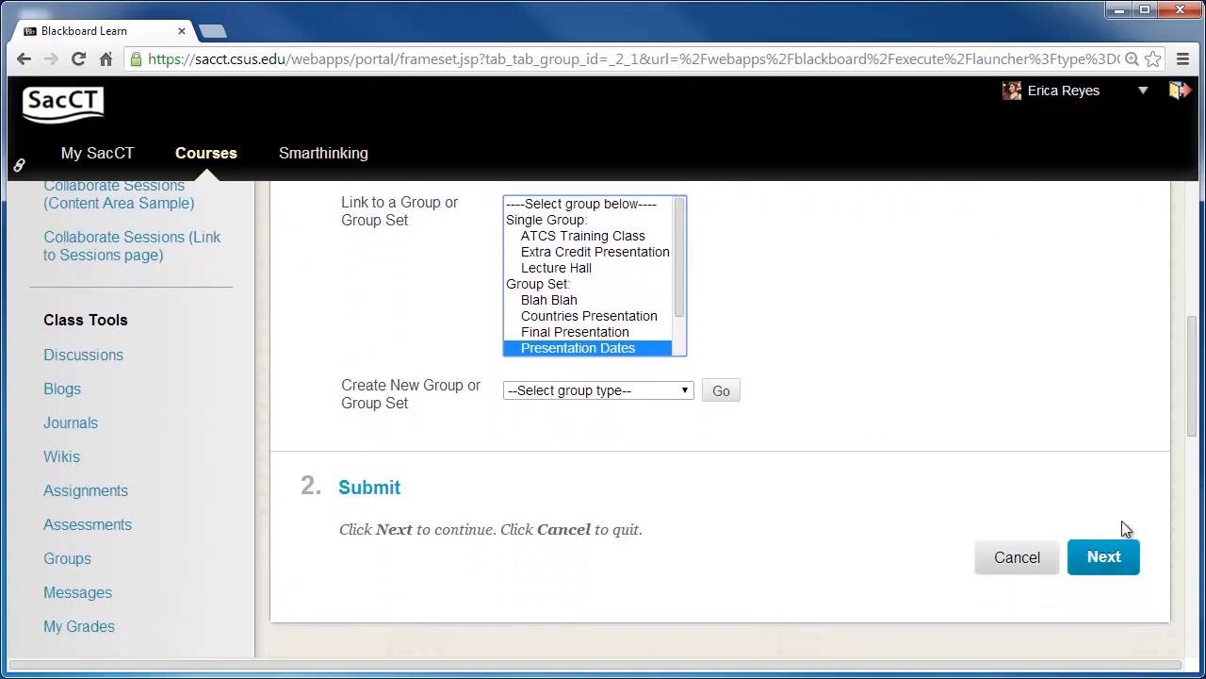
left_click(1105, 556)
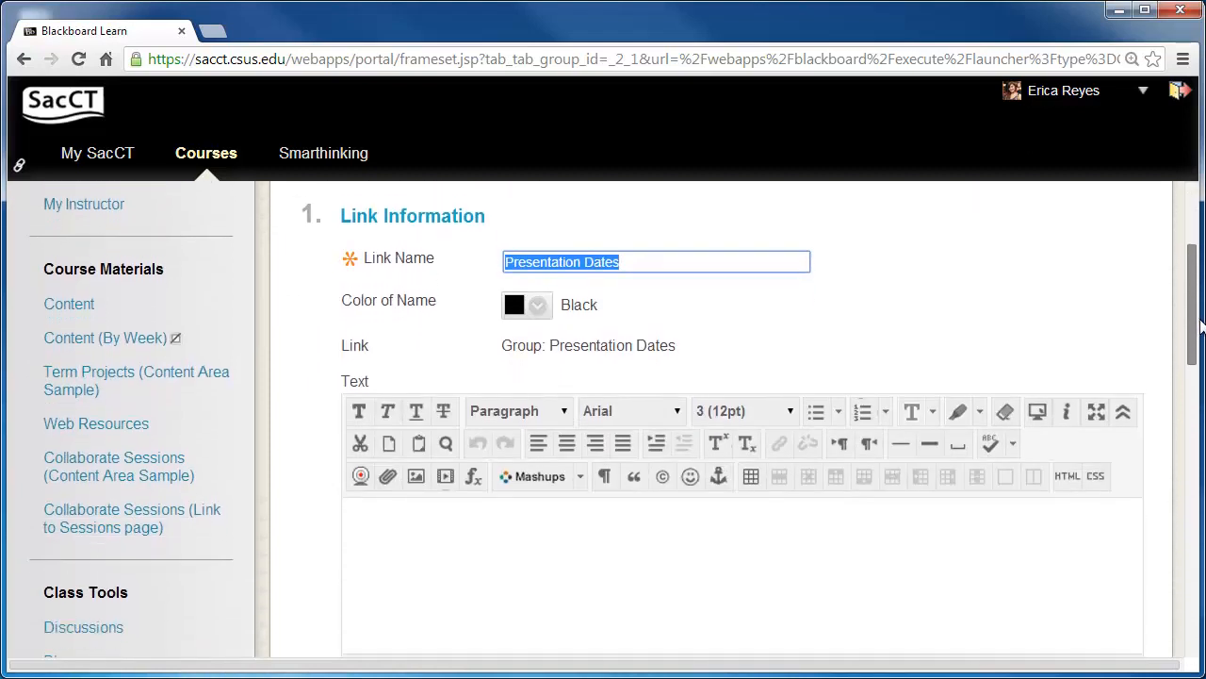
Step: Name the link 'Presentation Dates Sign-Up Sheet' and submit it to the Content area
scroll("down", 3)
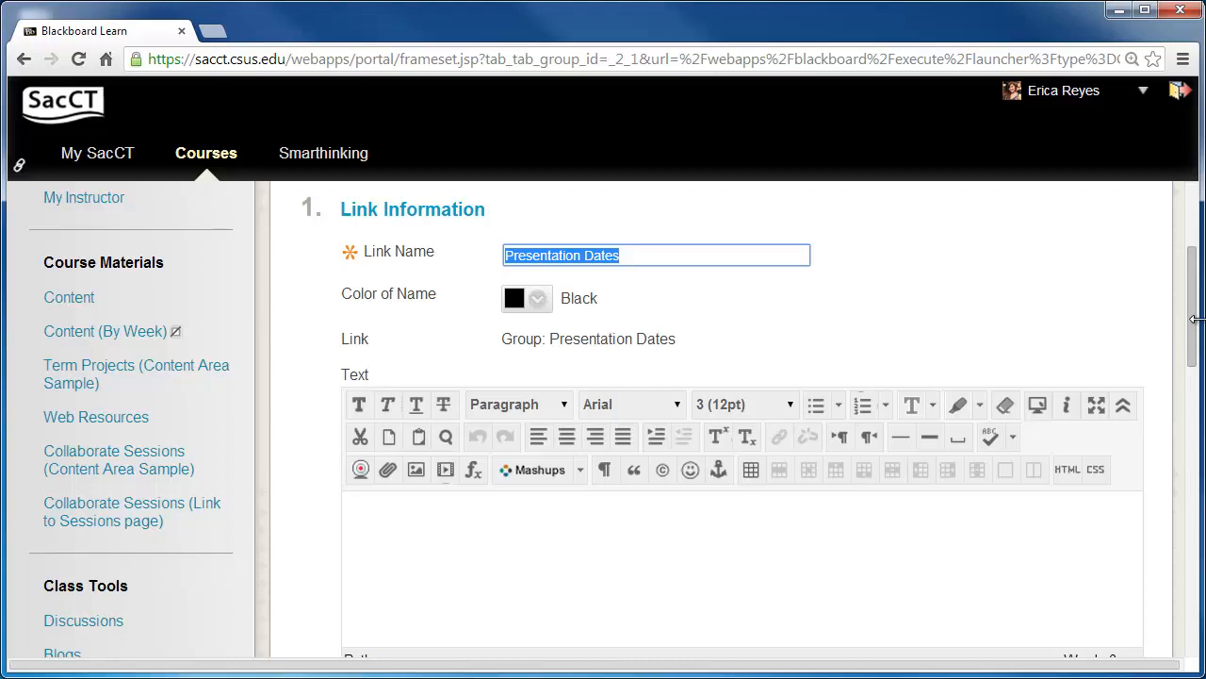
mouse_move(1138, 300)
type(" Sign-Up Sheet")
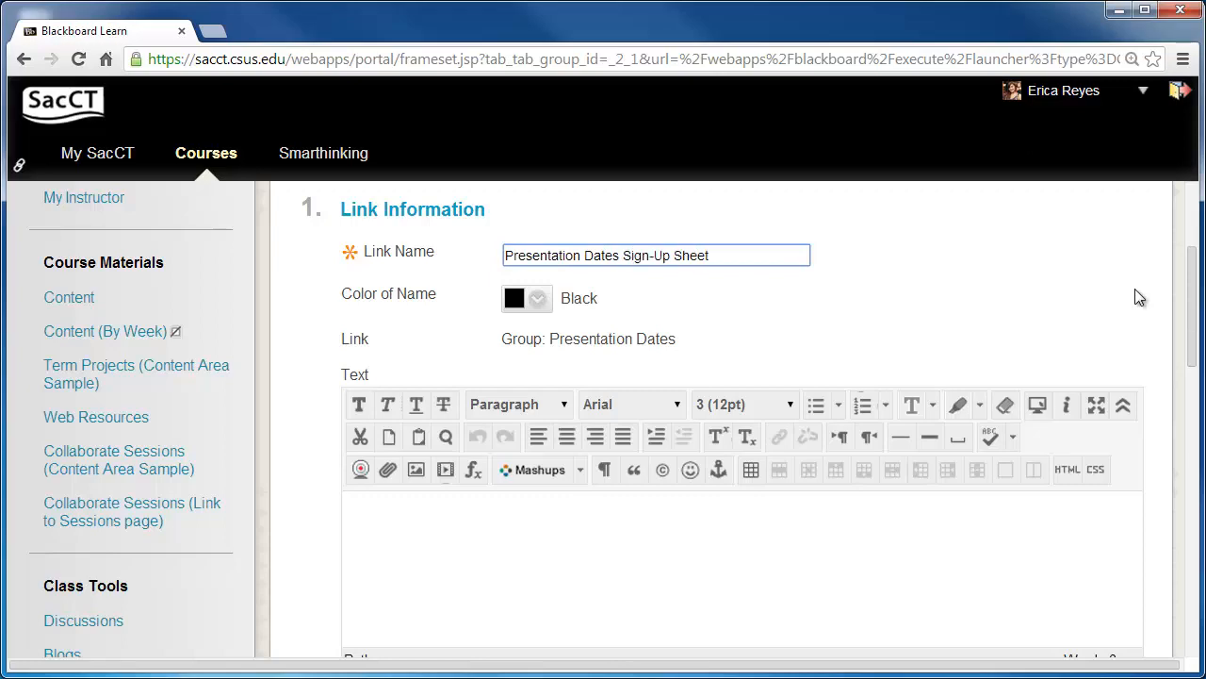
scroll("down", 3)
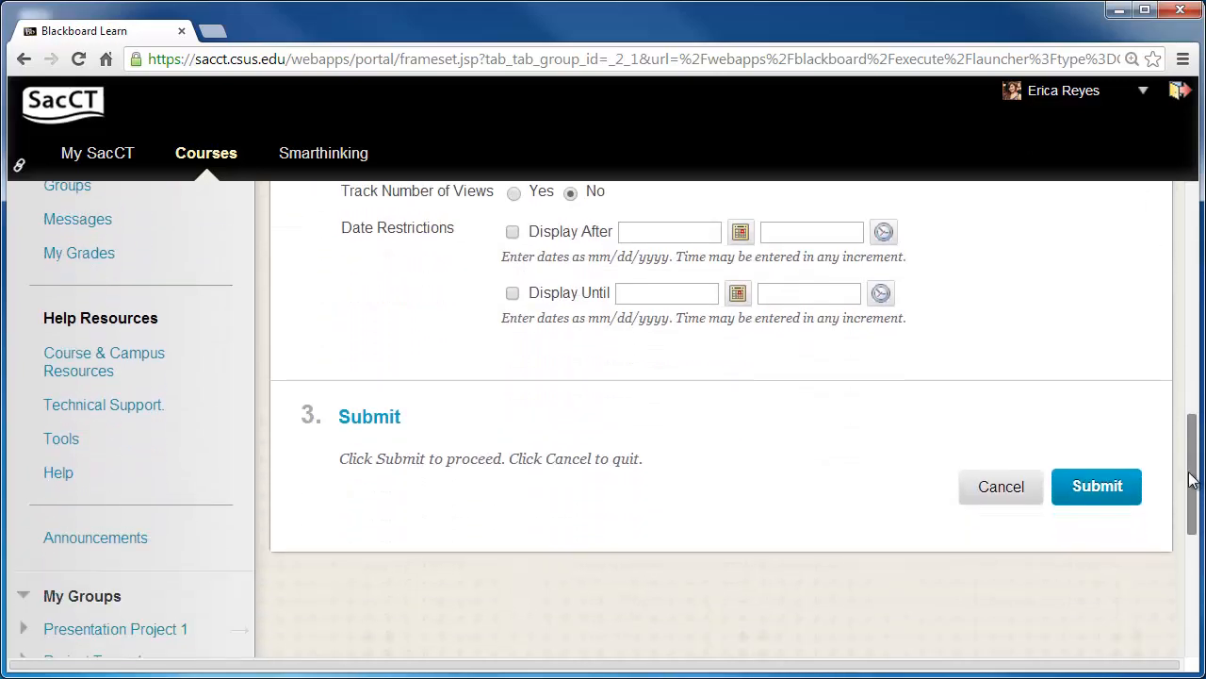
left_click(1097, 486)
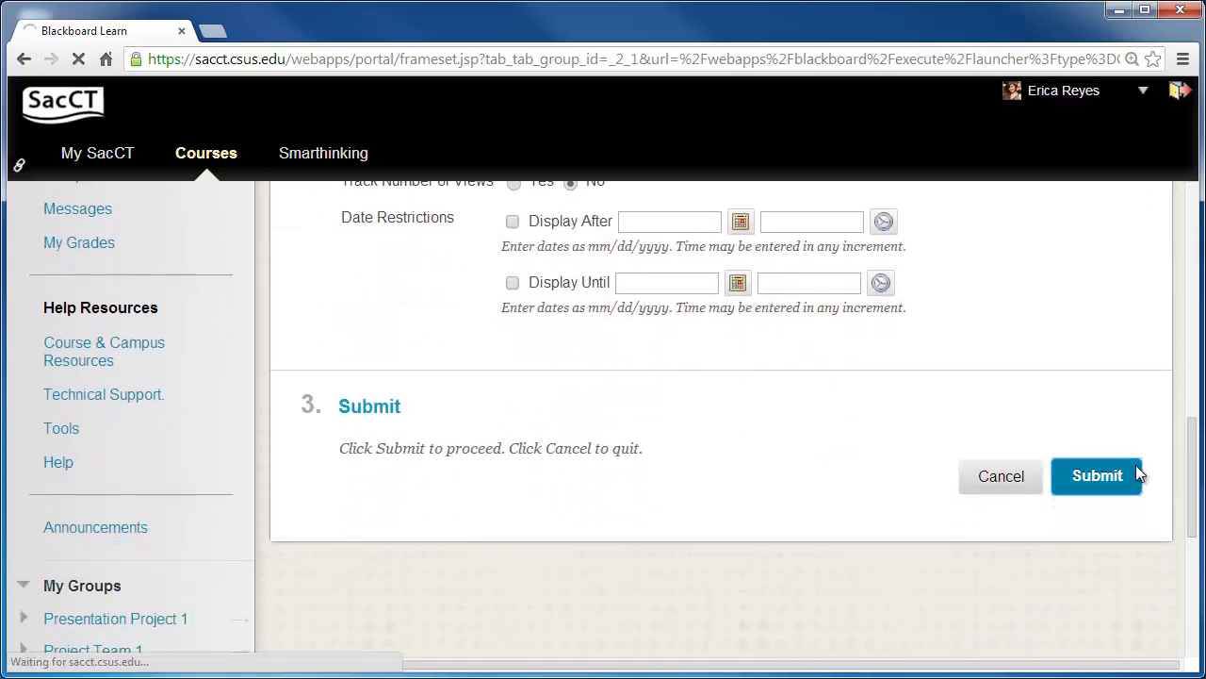
left_click(1097, 475)
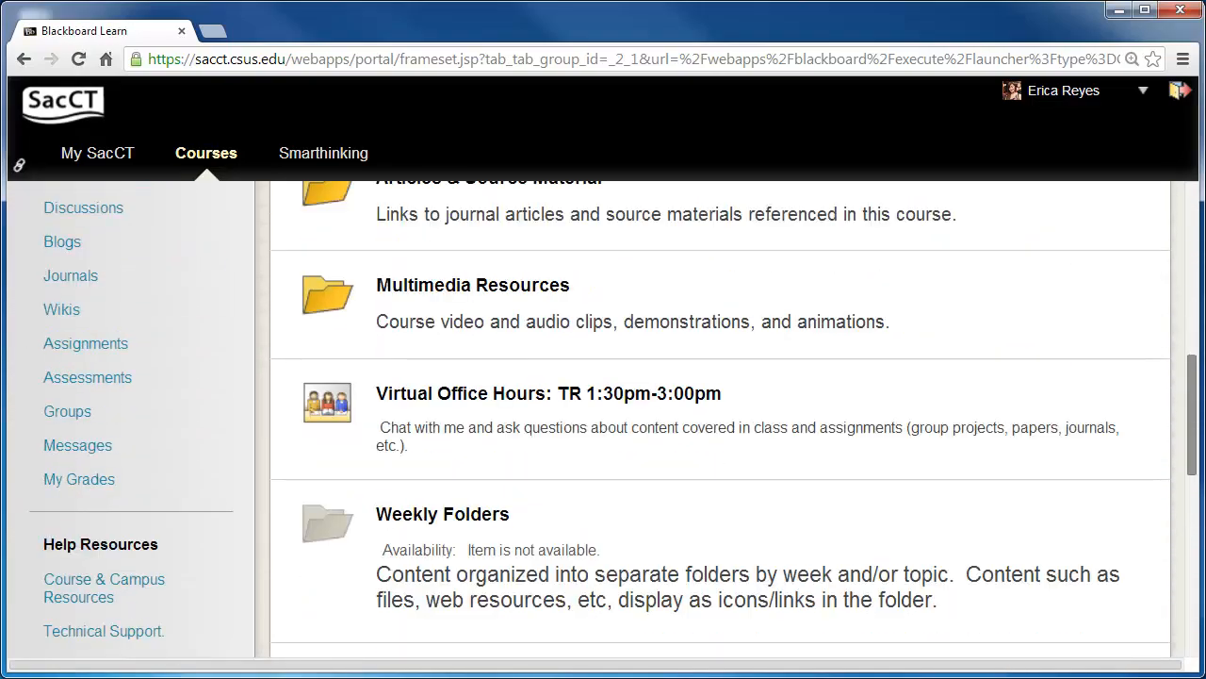